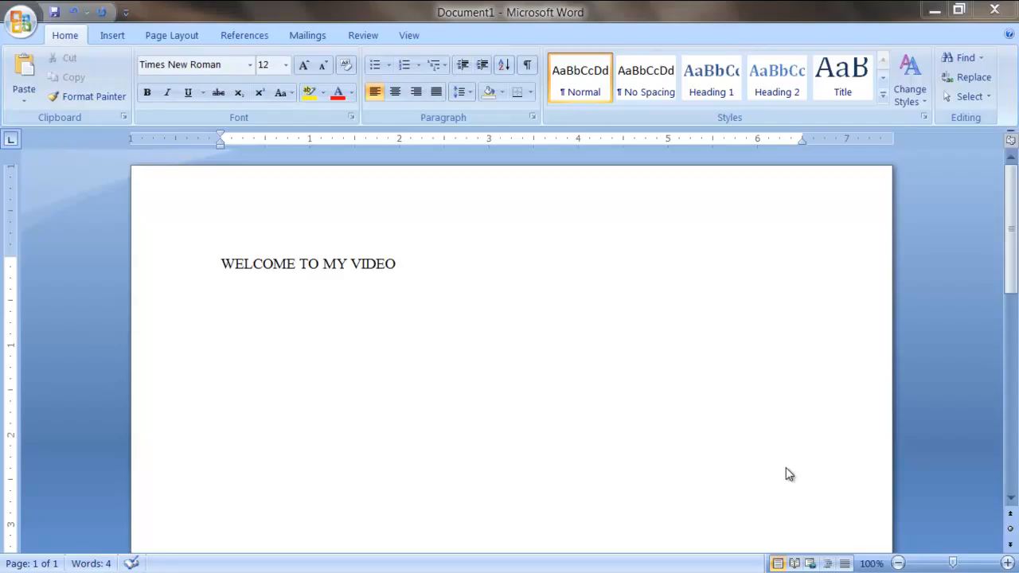
mouse_move(643, 395)
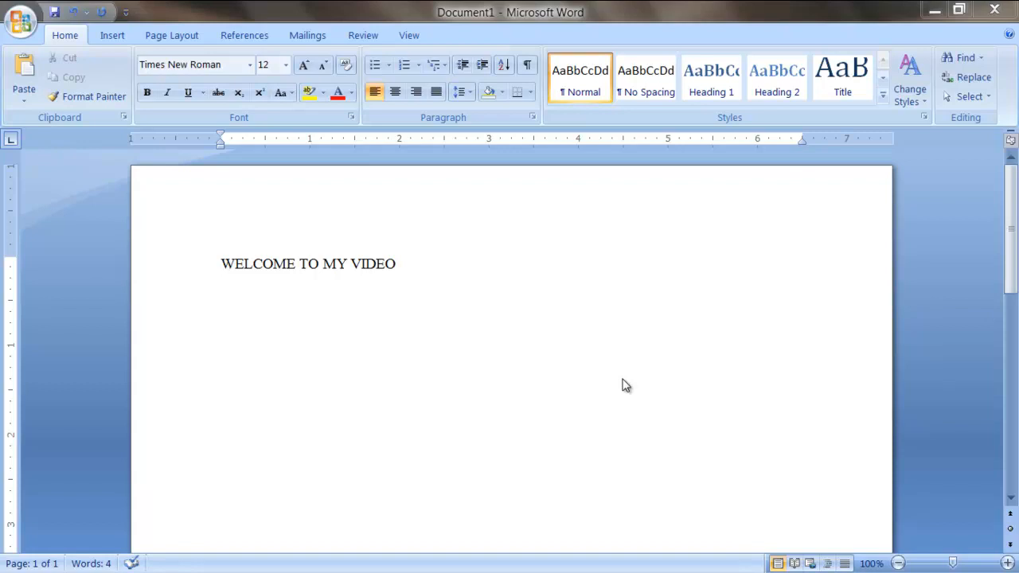
mouse_move(433, 275)
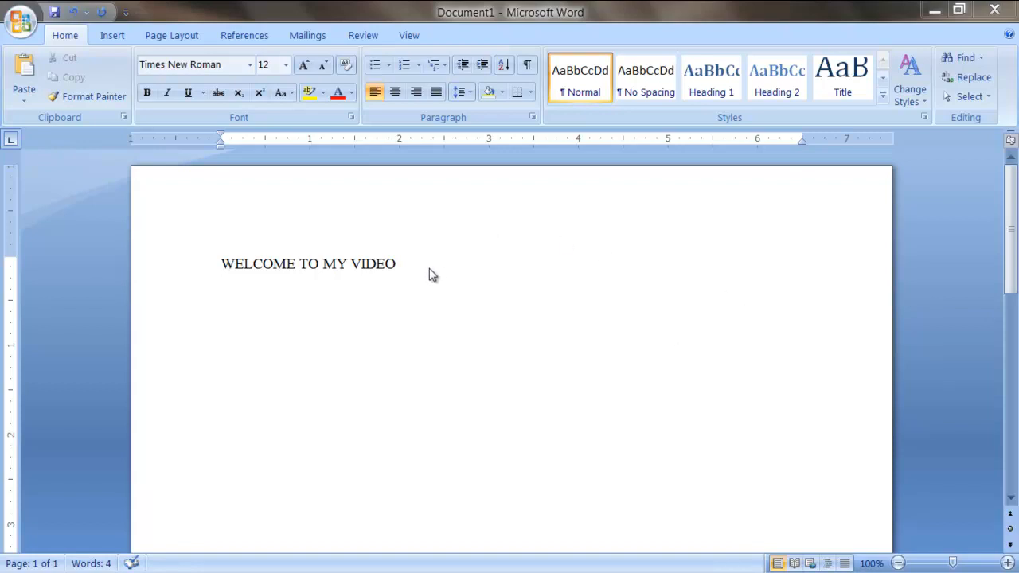
Step: Add a new line reading 'Microsoft Word' below the WELCOME TO MY VIDEO heading
double_click(371, 263)
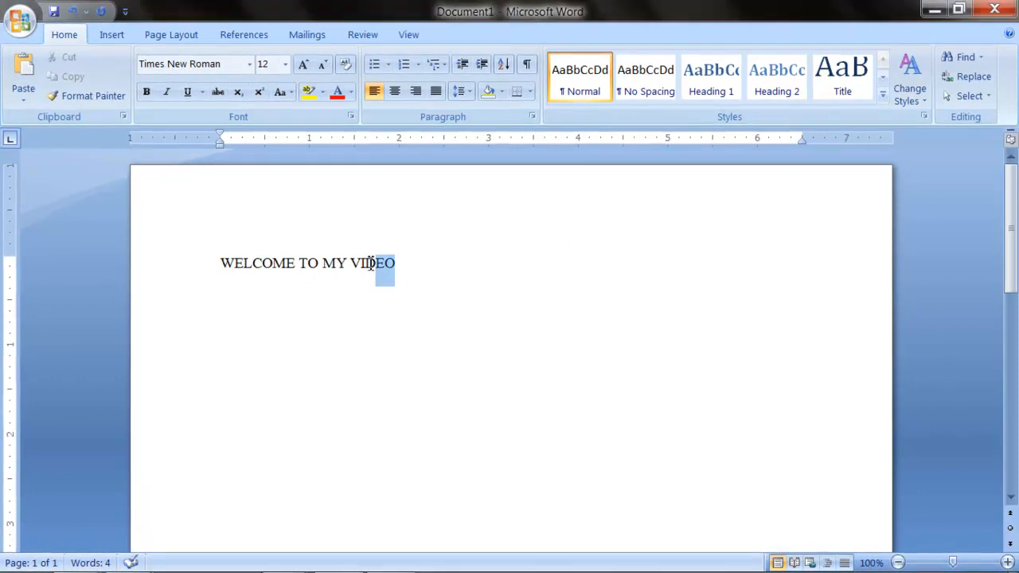
key(enter)
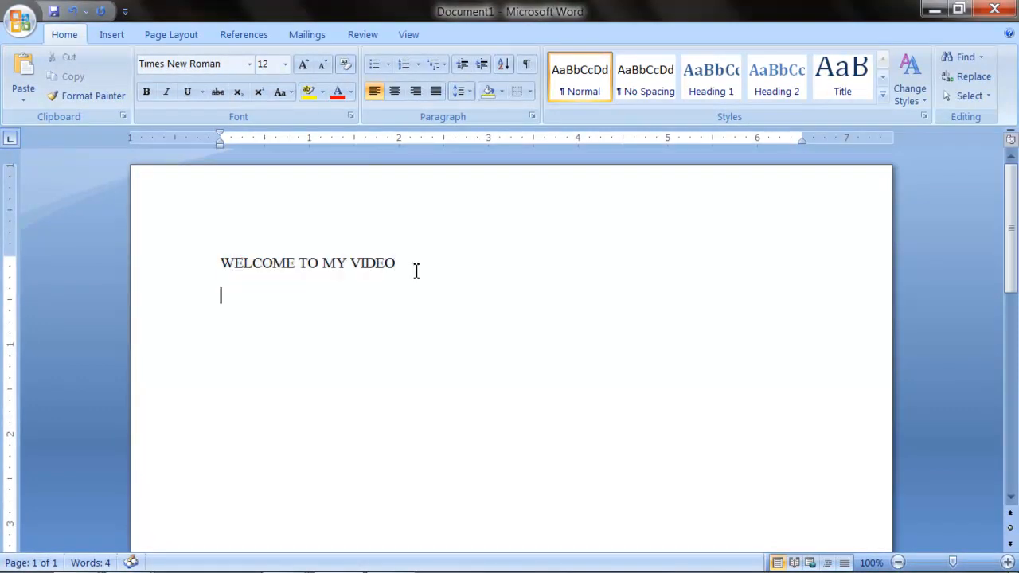
text(Microsoft Word)
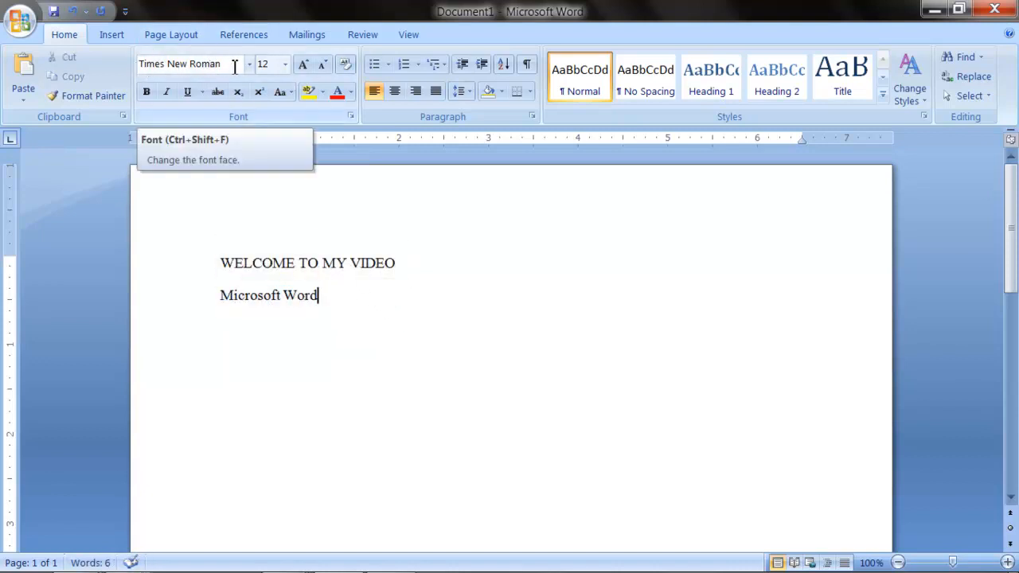
mouse_move(263, 64)
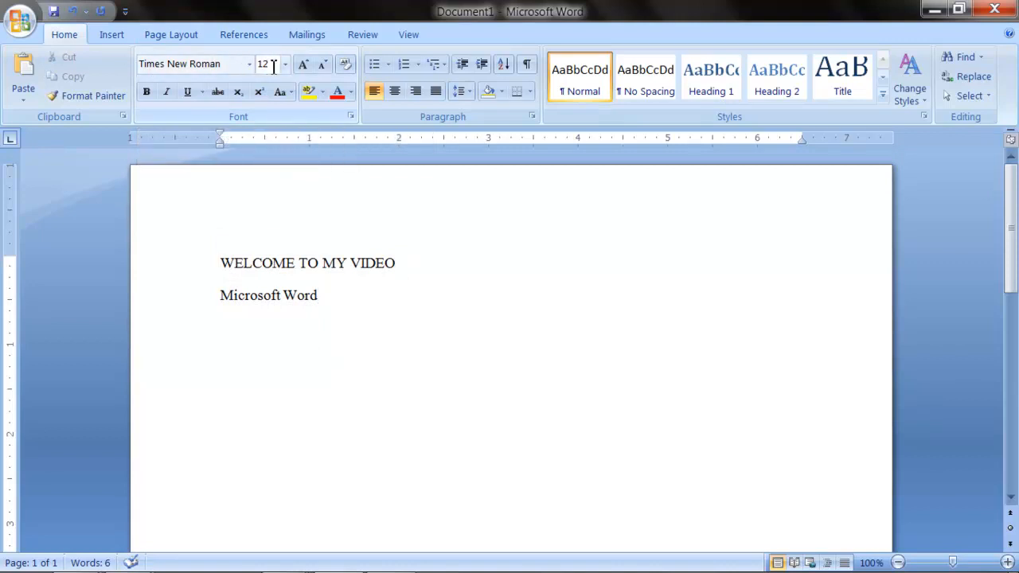
mouse_move(271, 64)
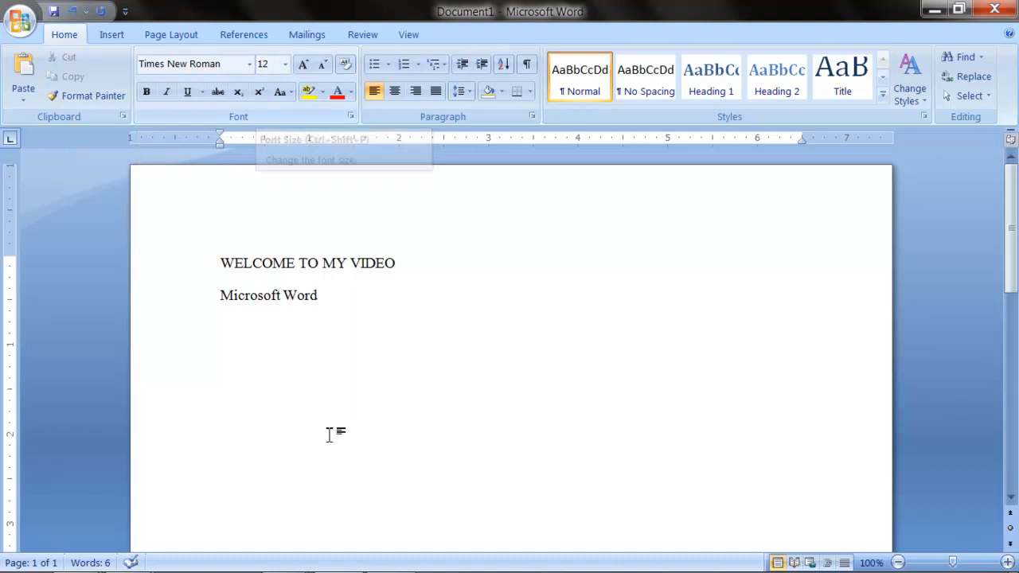
Step: Set both lines of text in Comic Sans MS at size 16
click(195, 64)
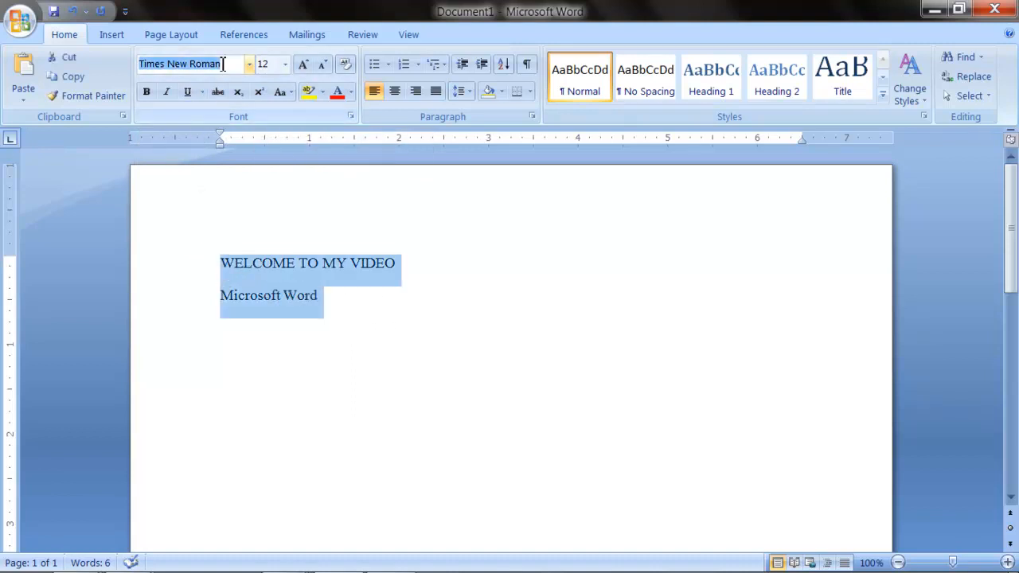
click(249, 63)
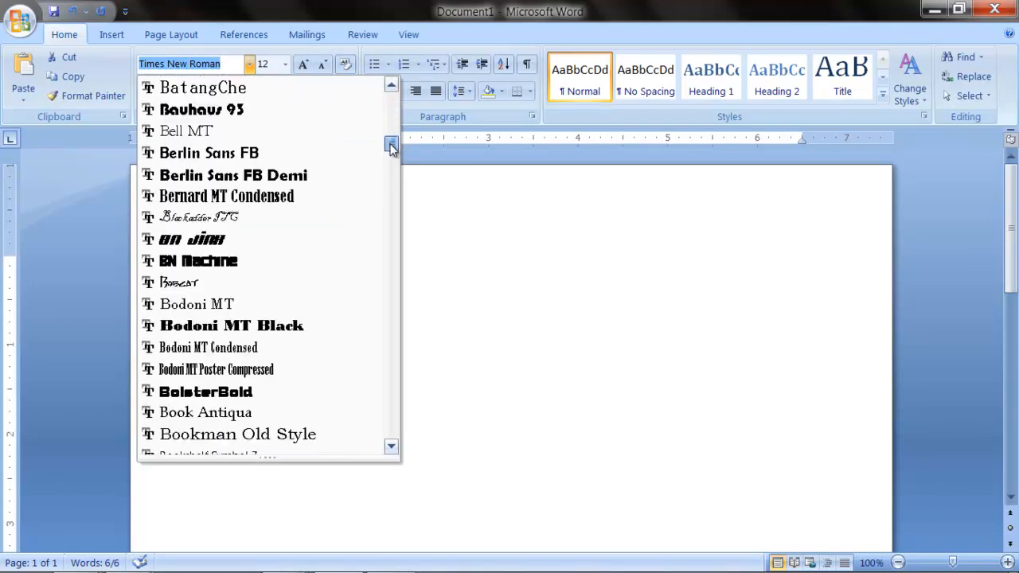
scroll(down, 3)
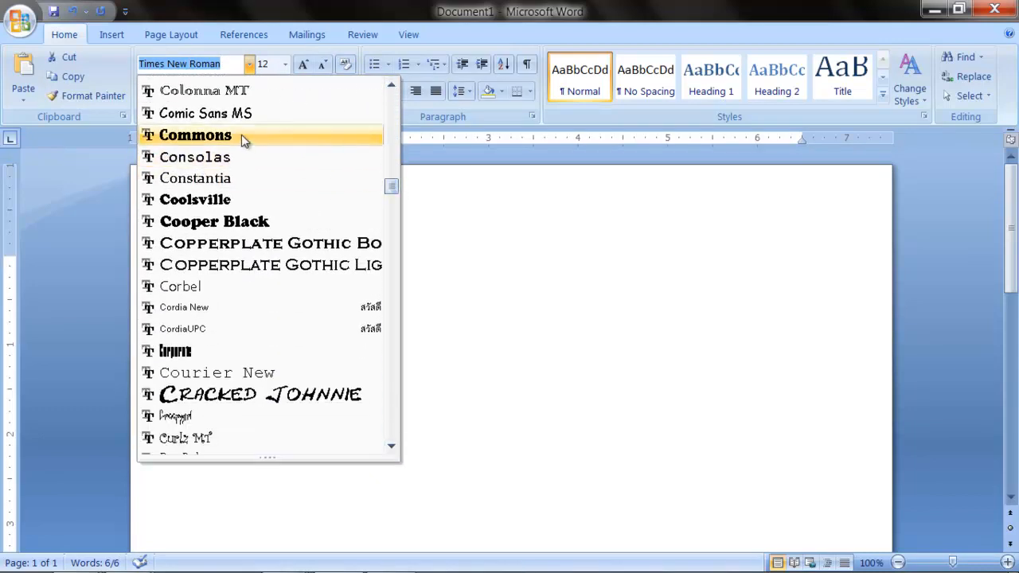
click(204, 113)
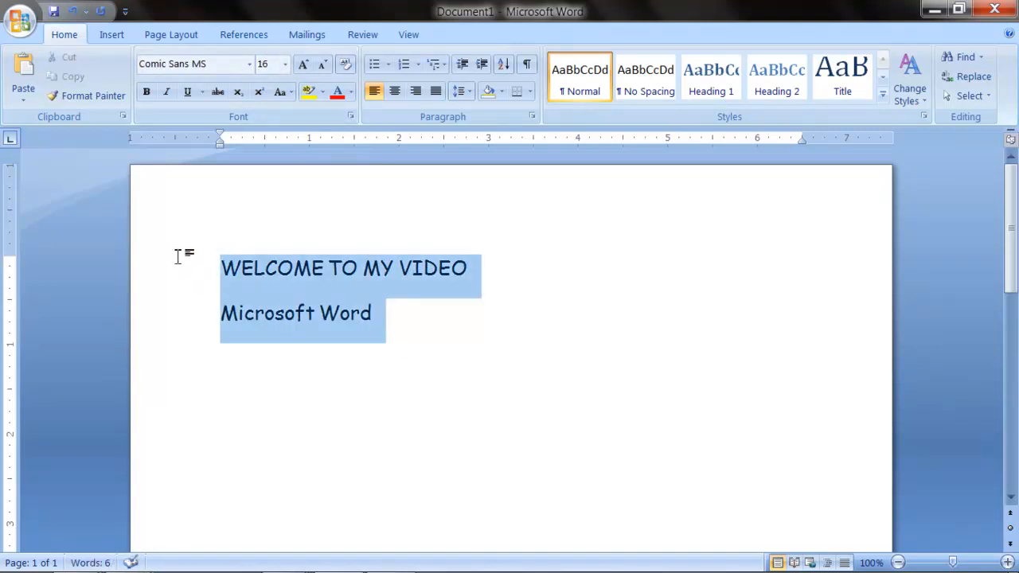
Step: Enlarge the two Comic Sans MS lines to font size 36
click(284, 64)
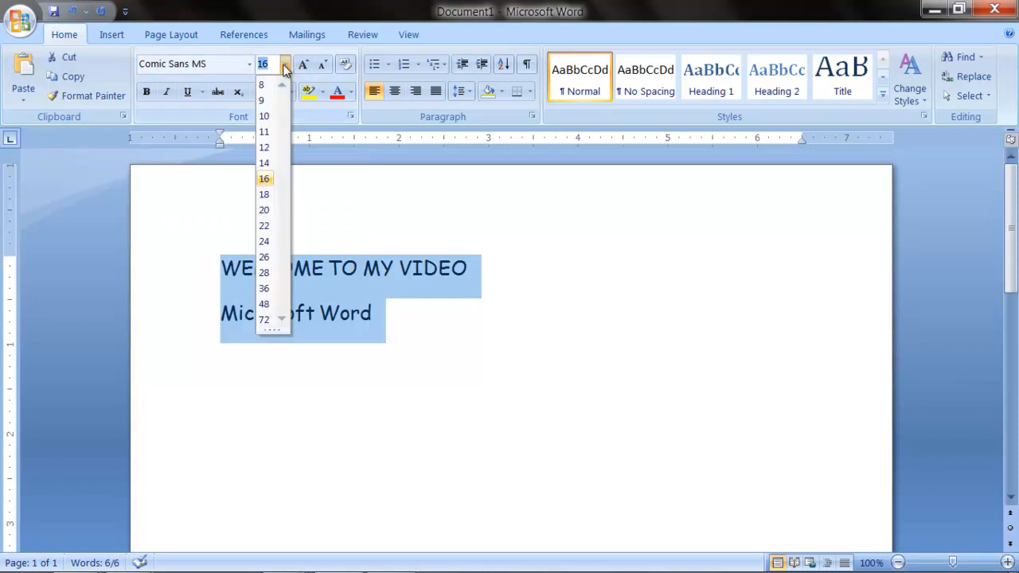
click(263, 272)
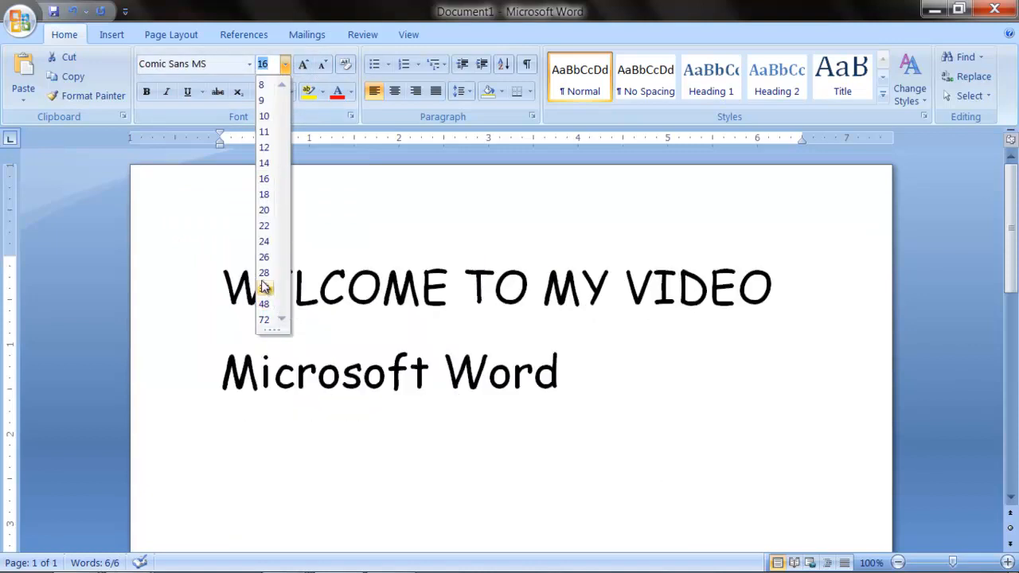
mouse_move(264, 287)
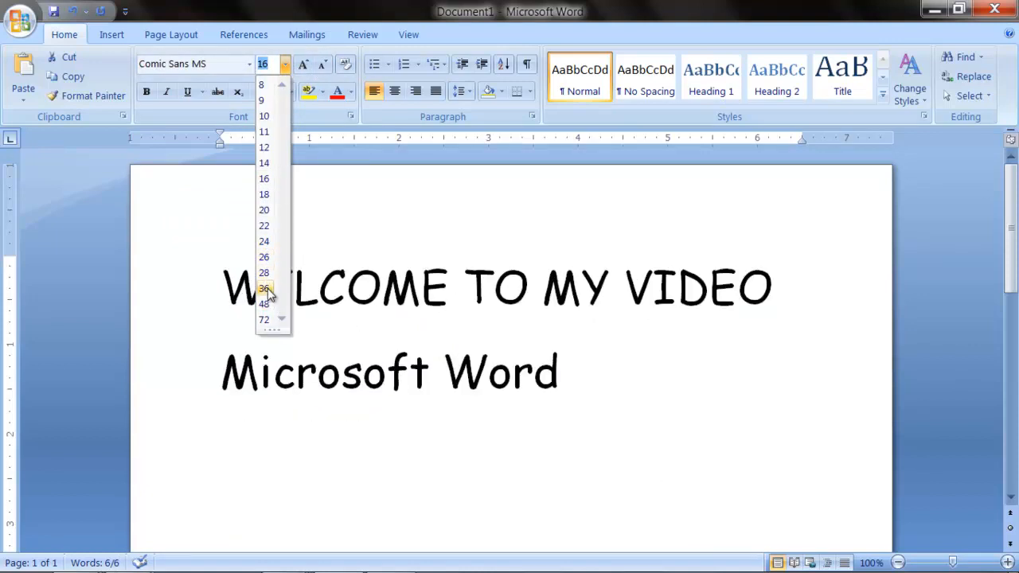
click(264, 289)
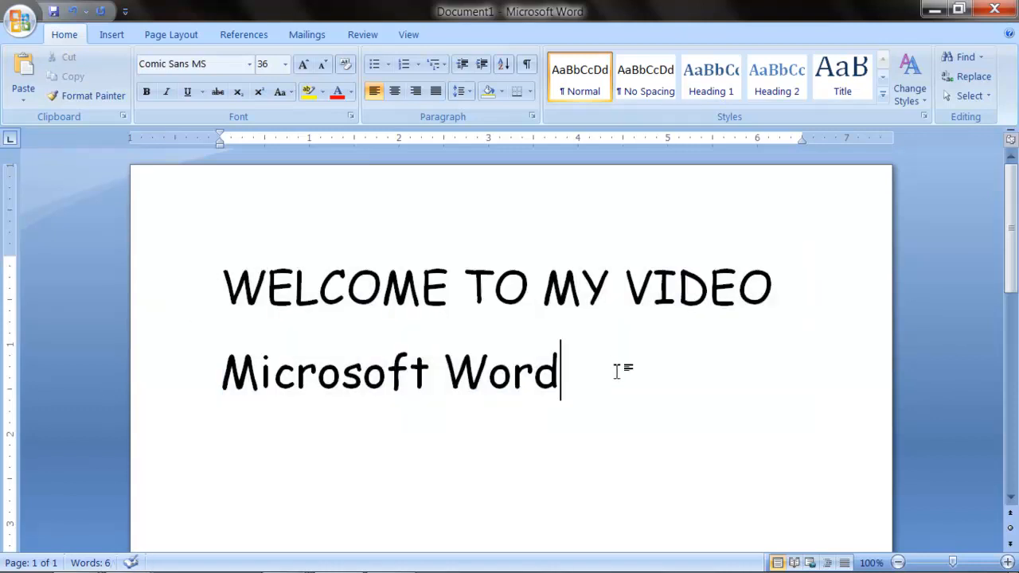
Step: Add a third line, 'Type whatever you want', below Microsoft Word
key(enter)
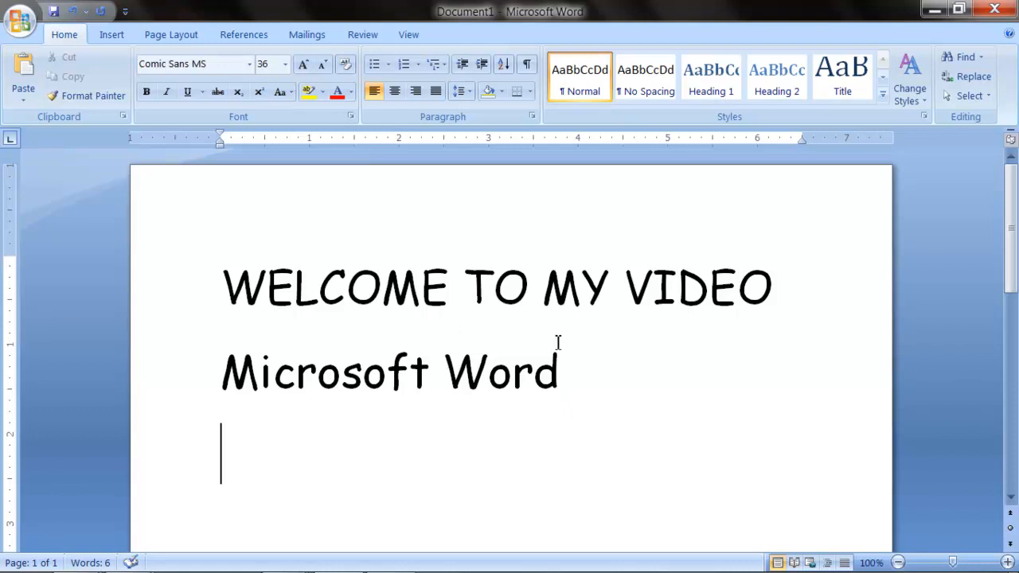
mouse_move(257, 446)
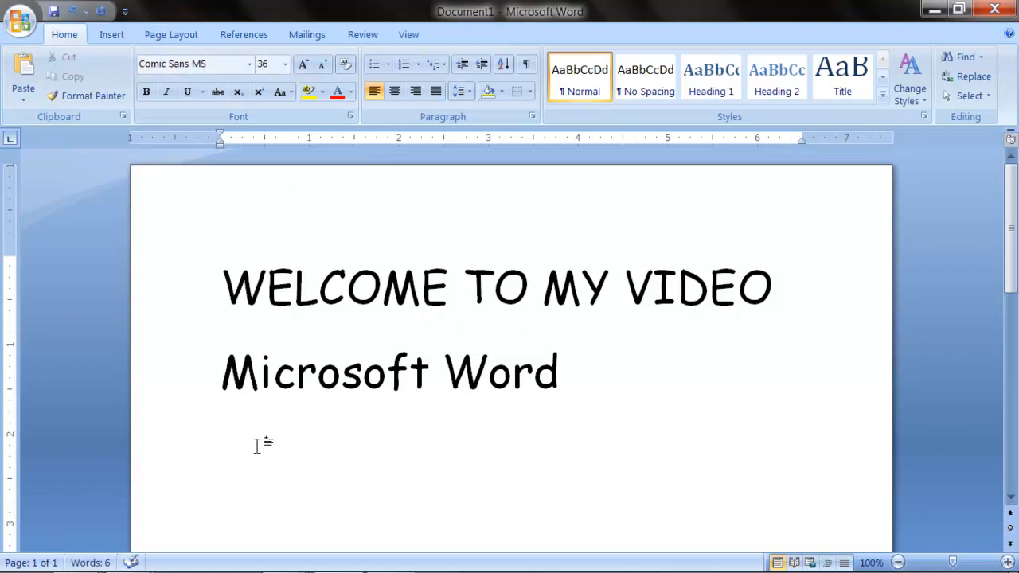
text(Type wh)
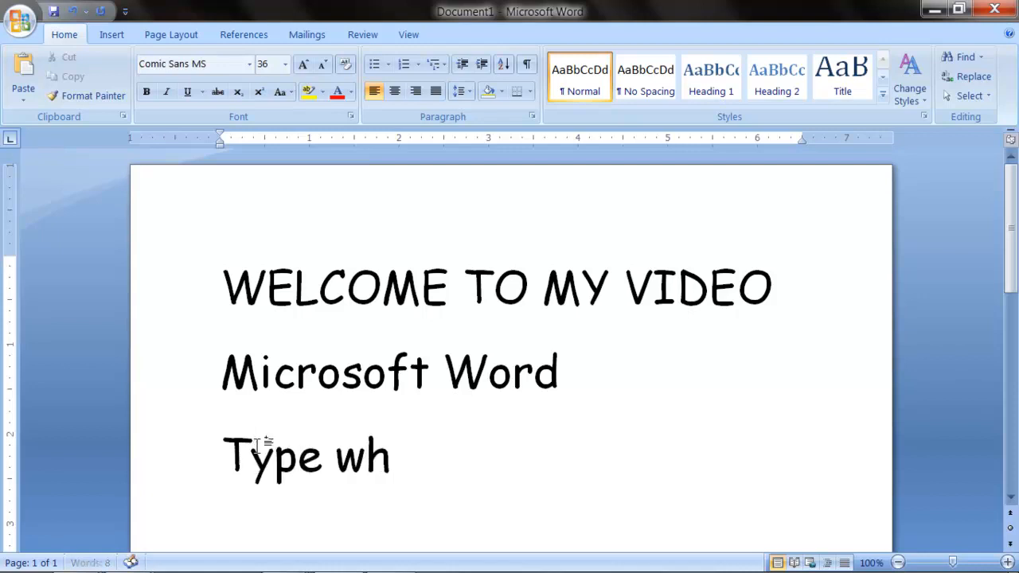
text(atever you wan)
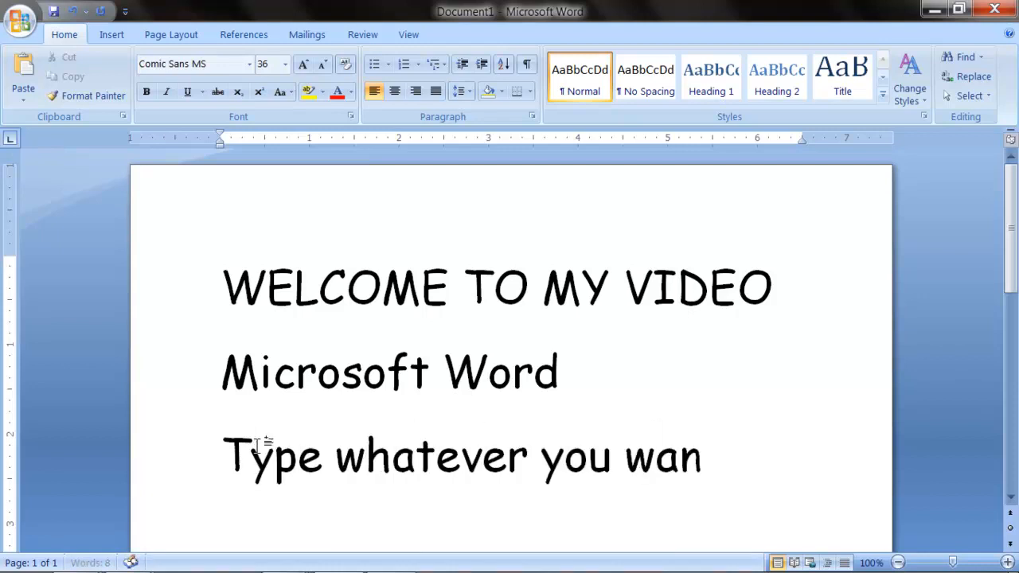
text(t)
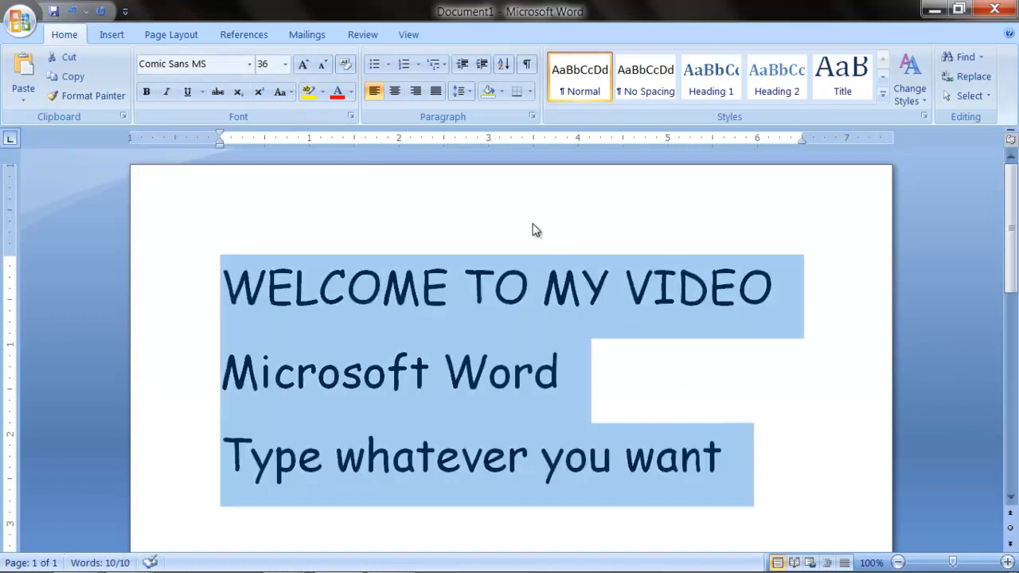
mouse_move(337, 90)
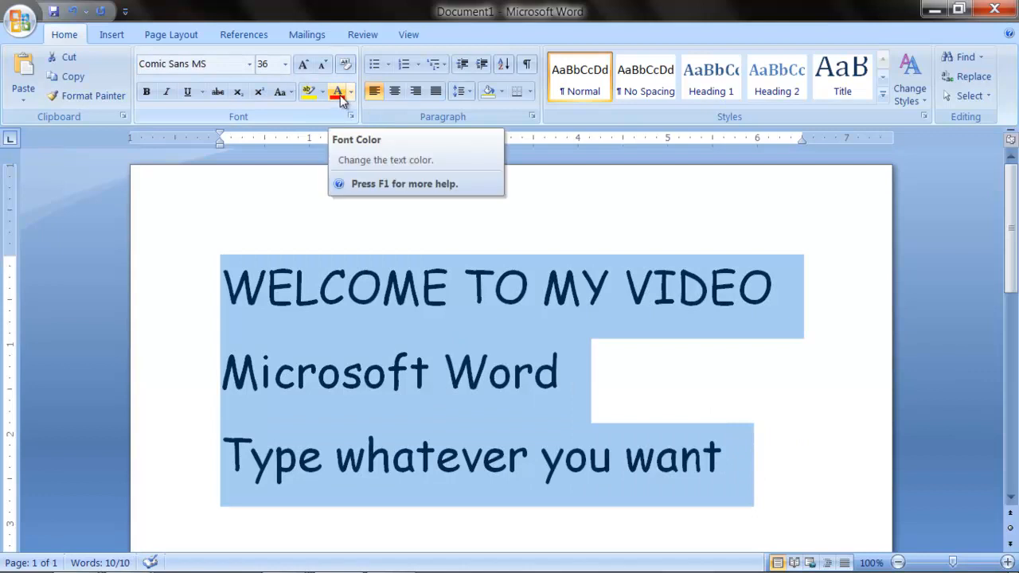
Step: Colour all three lines Red from the Font Color standard colours
click(350, 91)
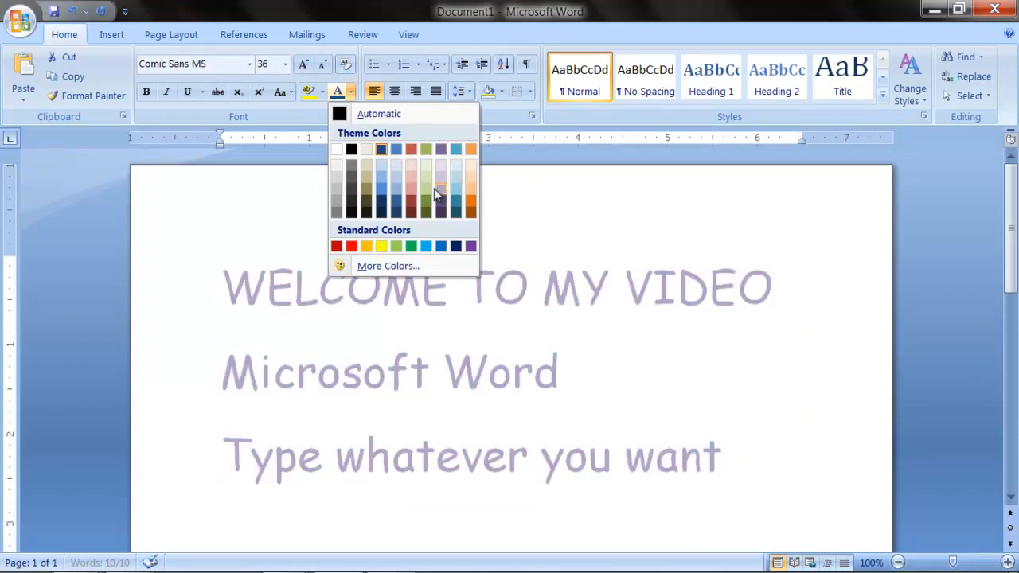
click(350, 246)
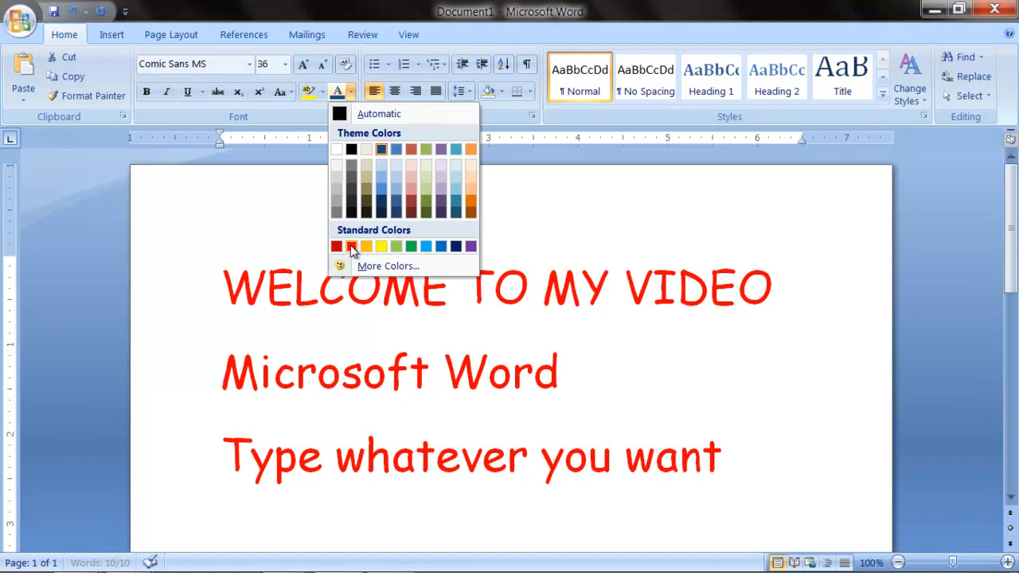
click(352, 246)
text(15)
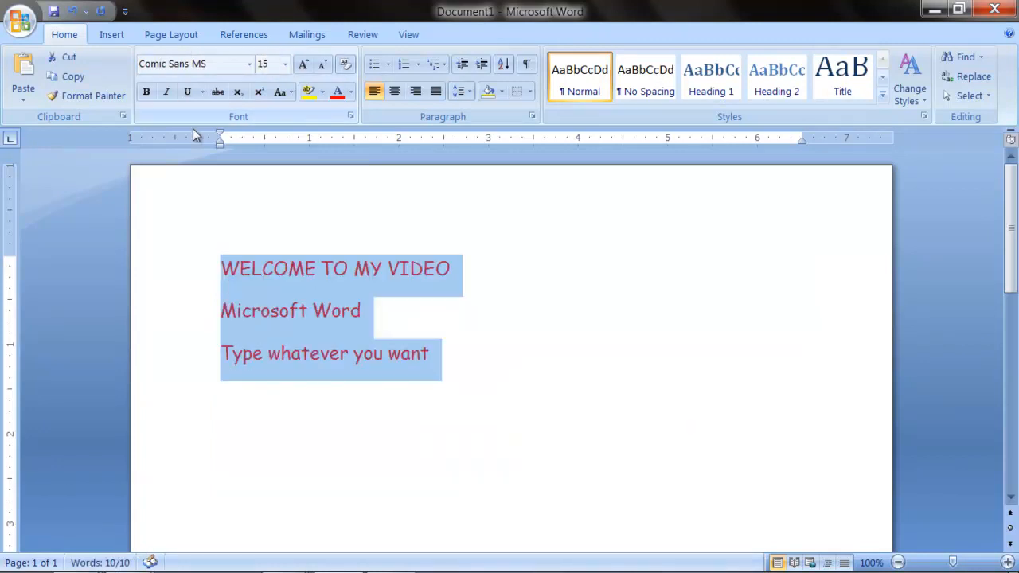
Step: Make the red lines bold at size 19, then deselect the text
click(265, 63)
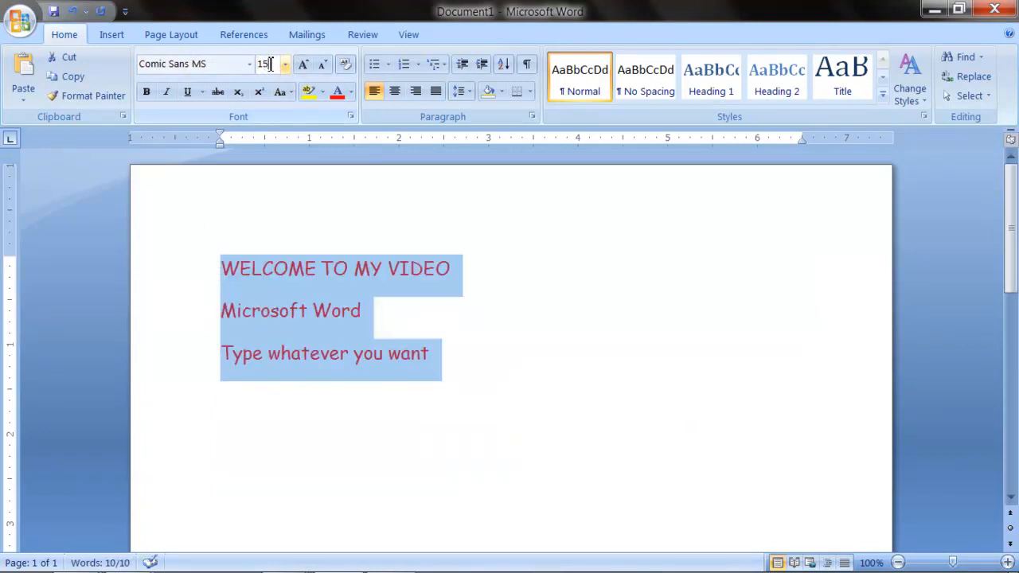
click(284, 60)
text(19)
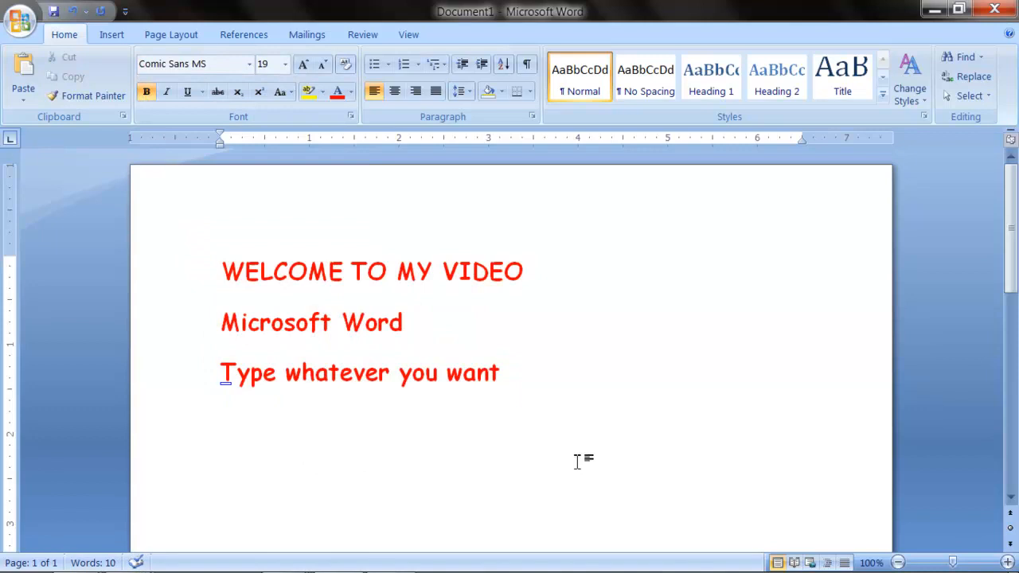
click(275, 373)
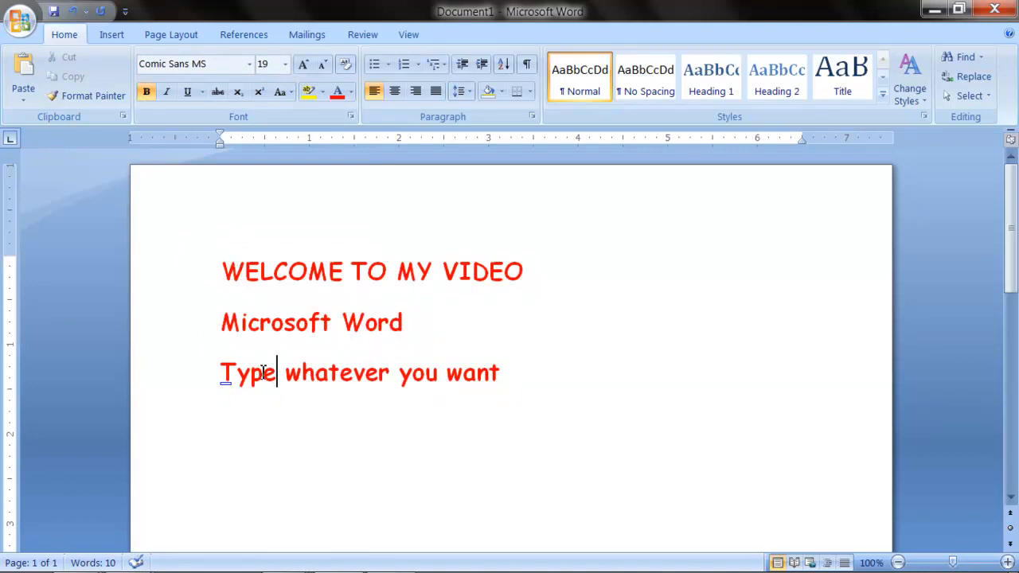
mouse_move(166, 90)
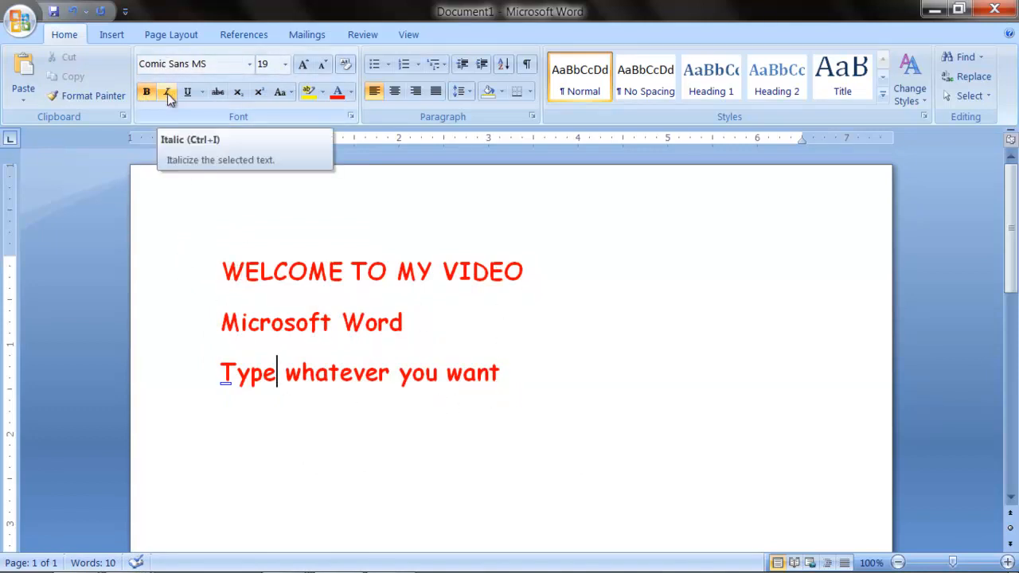
mouse_move(187, 91)
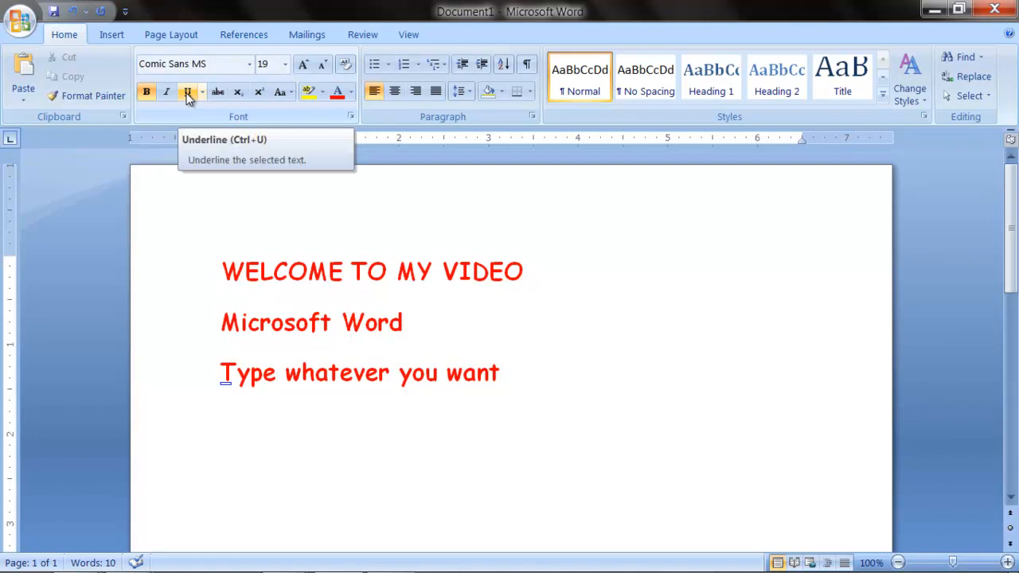
Step: Move the heading after 'Type whatever', italicize it, and underline 'Type whatever'
drag(223, 271, 525, 271)
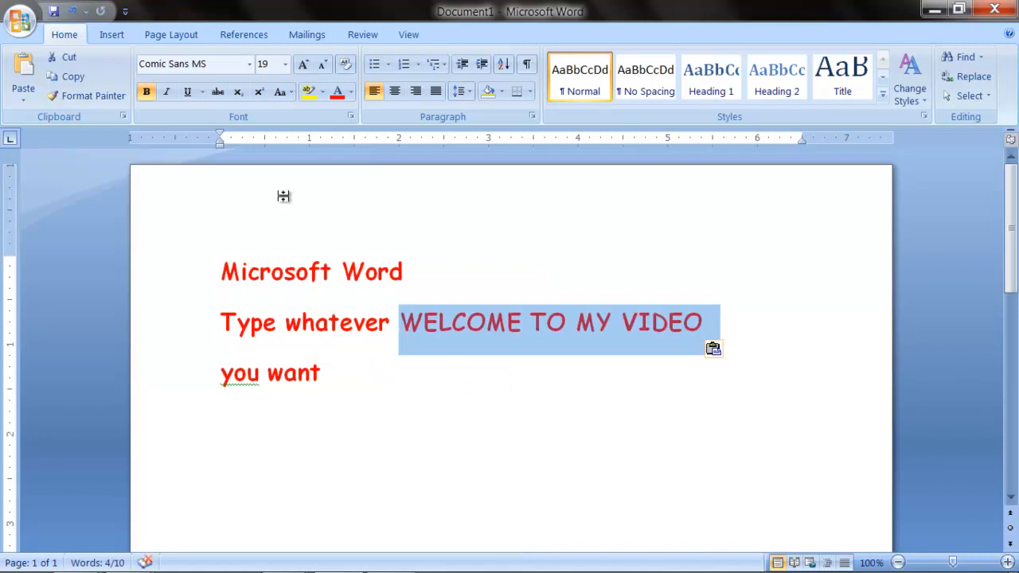
click(166, 90)
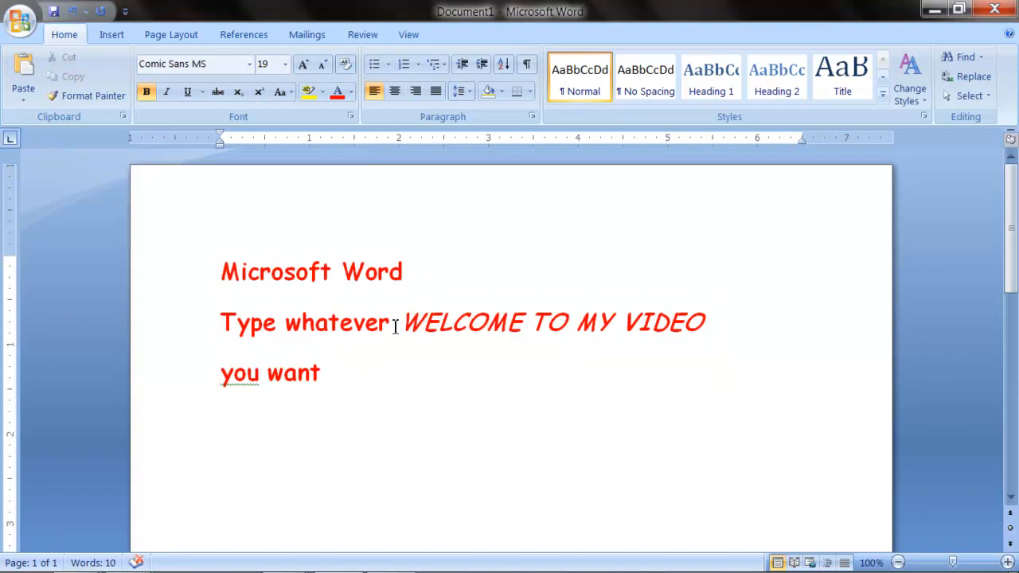
click(187, 91)
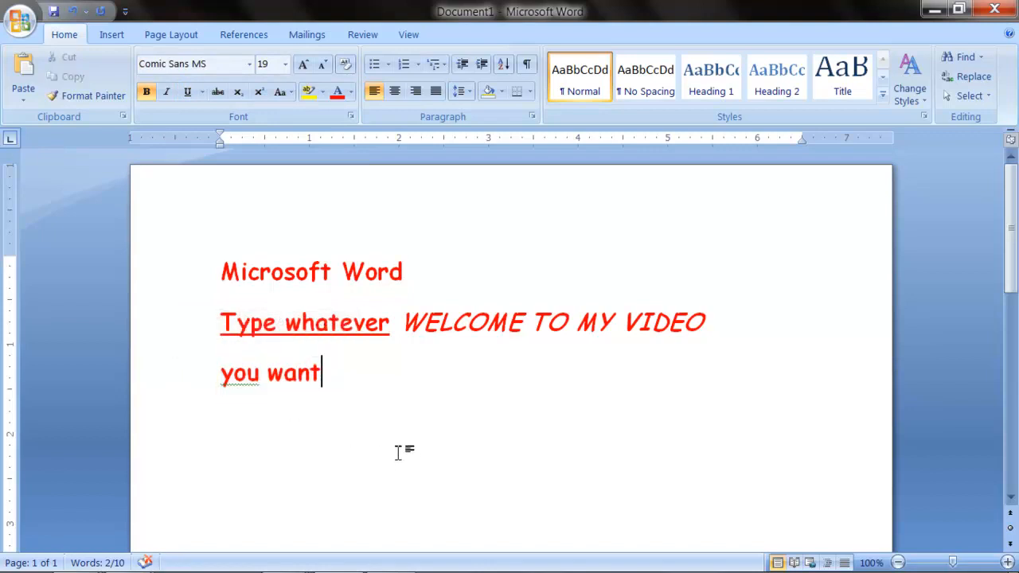
Step: Replace 'you want' on the last line with 'Hello'
double_click(239, 372)
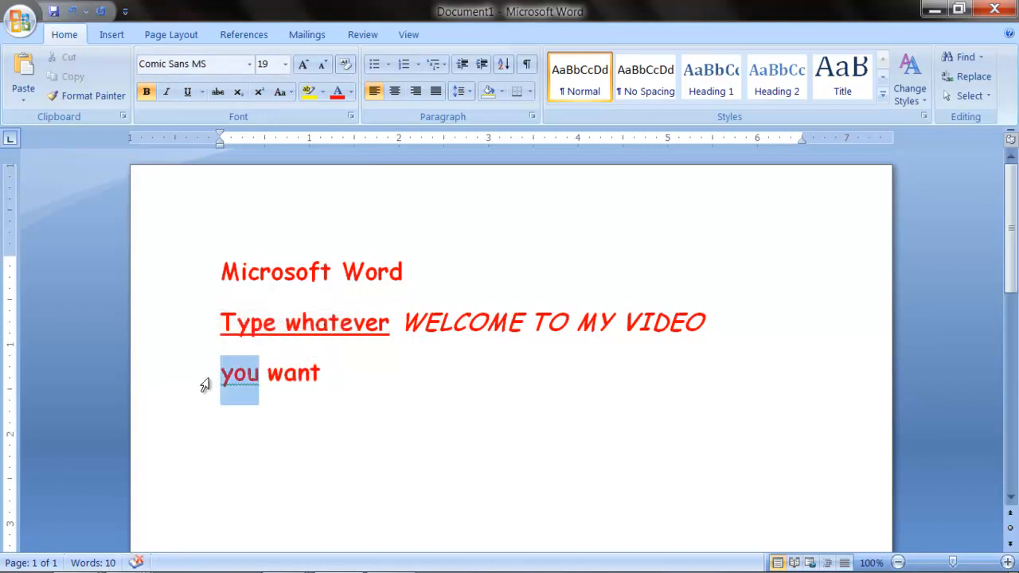
key(Delete)
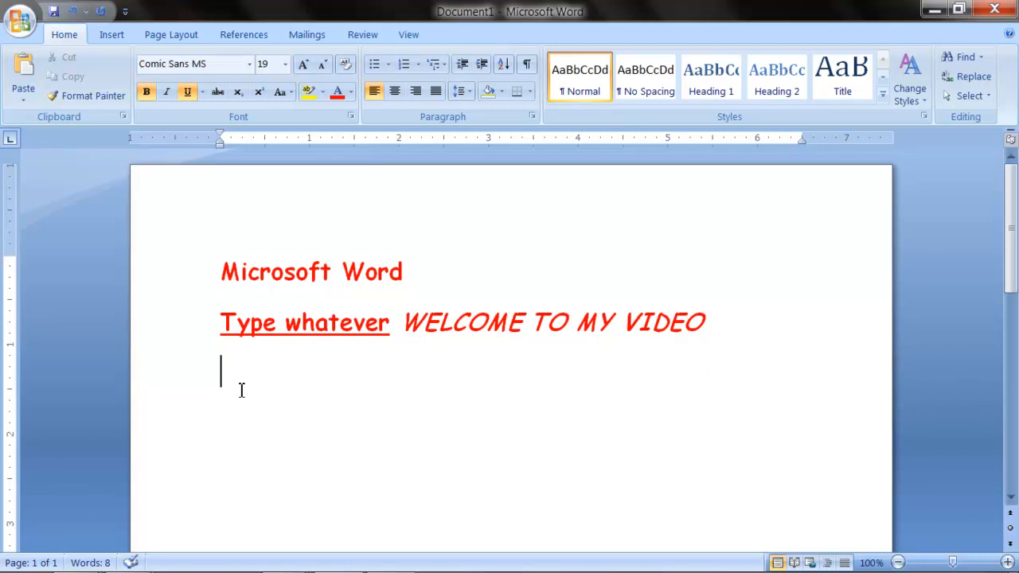
text(H)
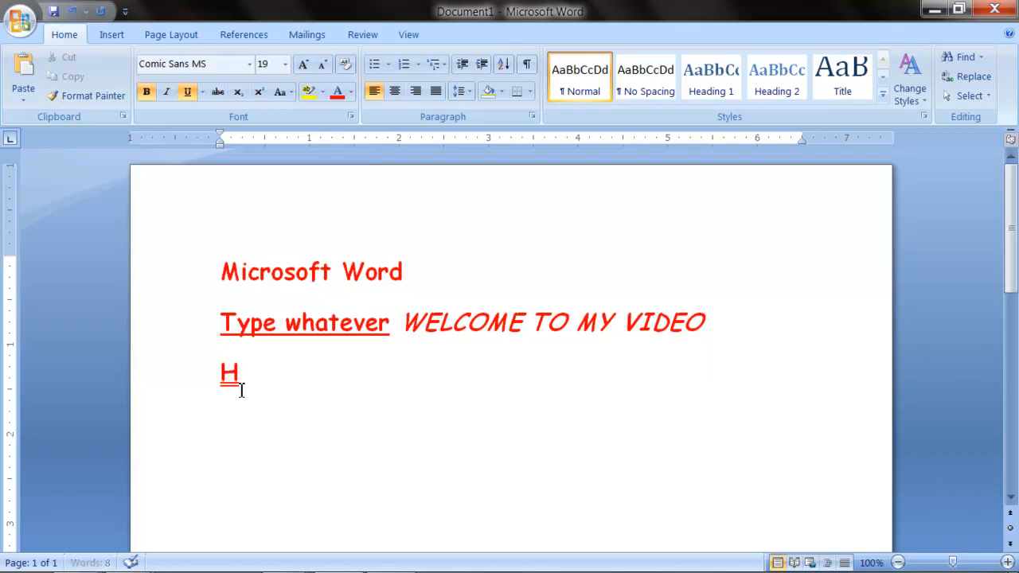
text(ello)
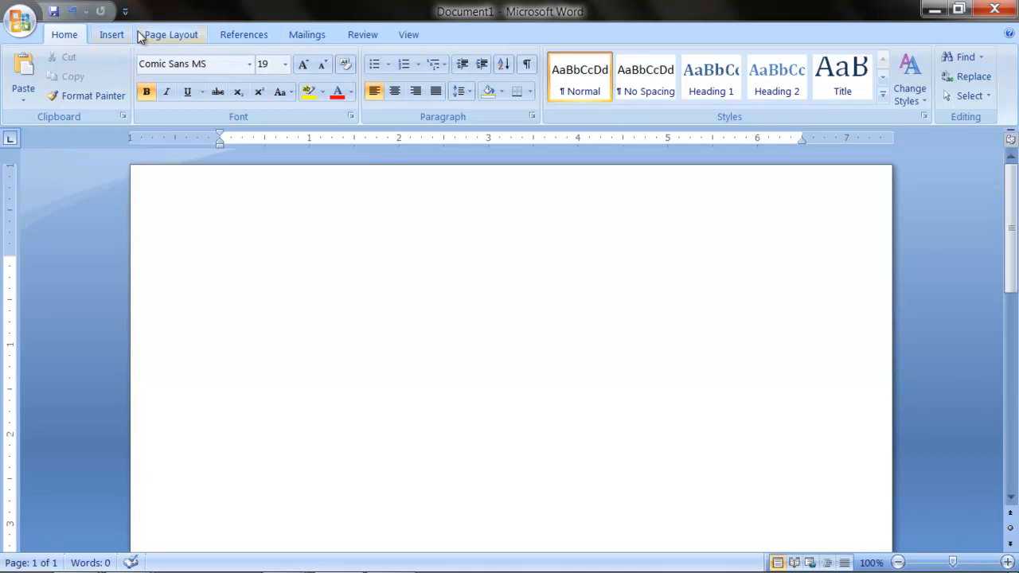
mouse_move(127, 35)
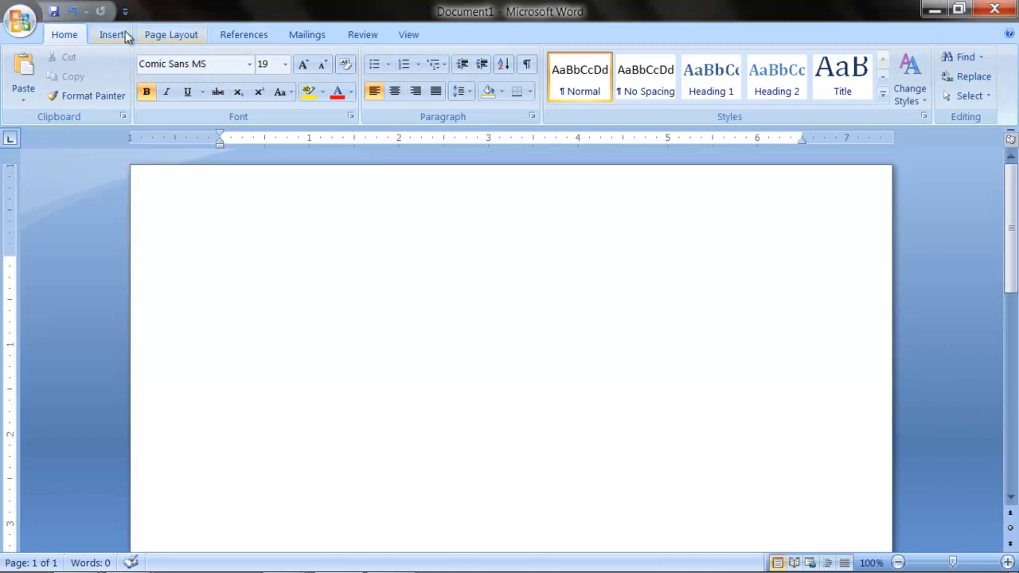
Step: Switch to the Insert ribbon for adding content to the blank page
click(111, 35)
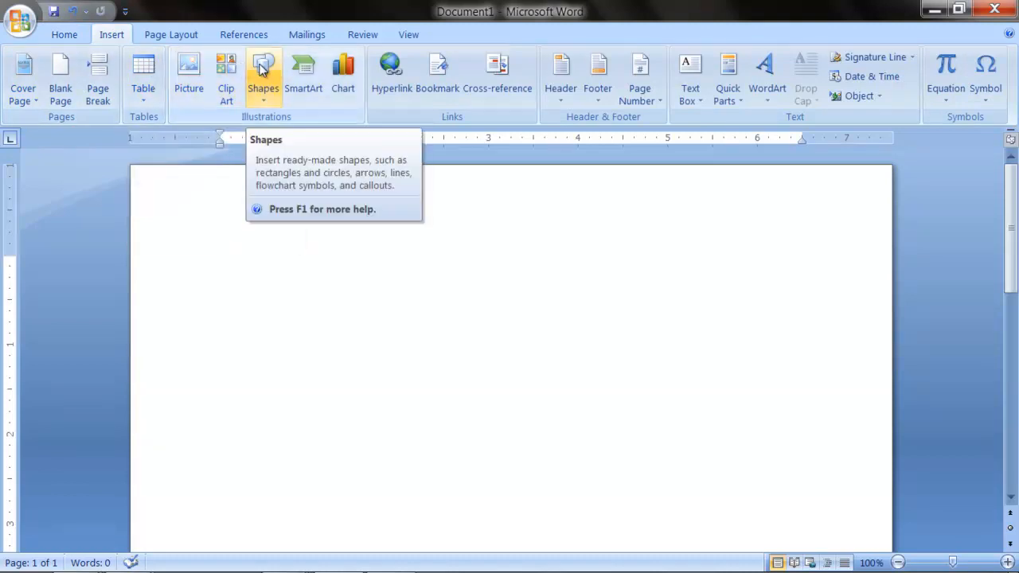
Step: Insert a 10-column, 8-row table and type test letters in its first cell
click(143, 76)
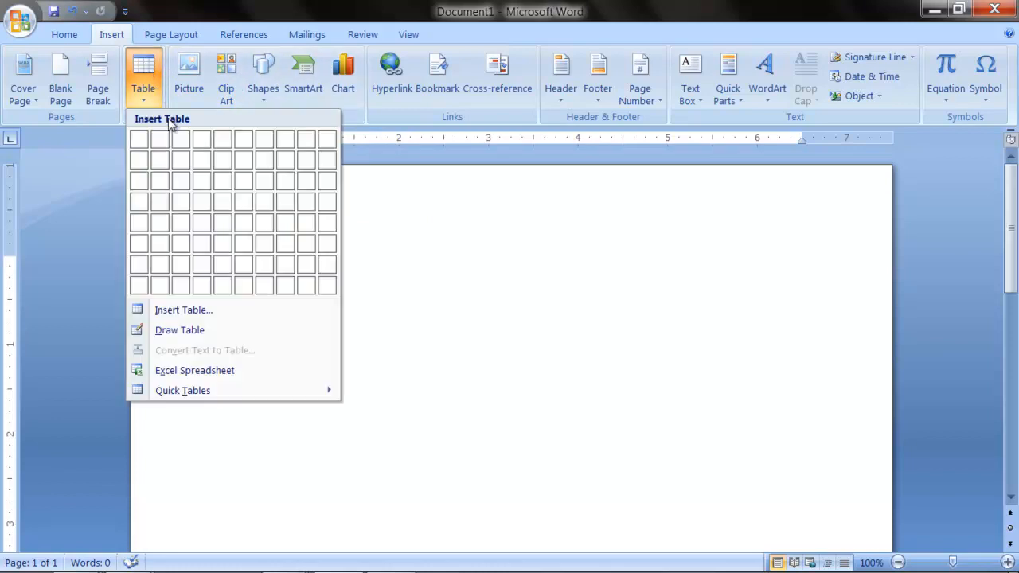
mouse_move(284, 244)
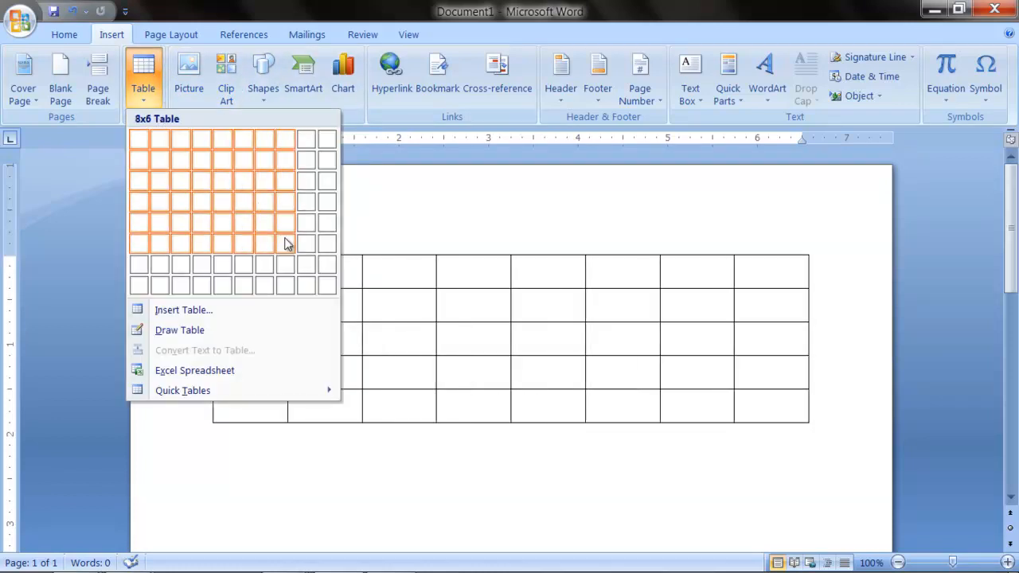
mouse_move(201, 242)
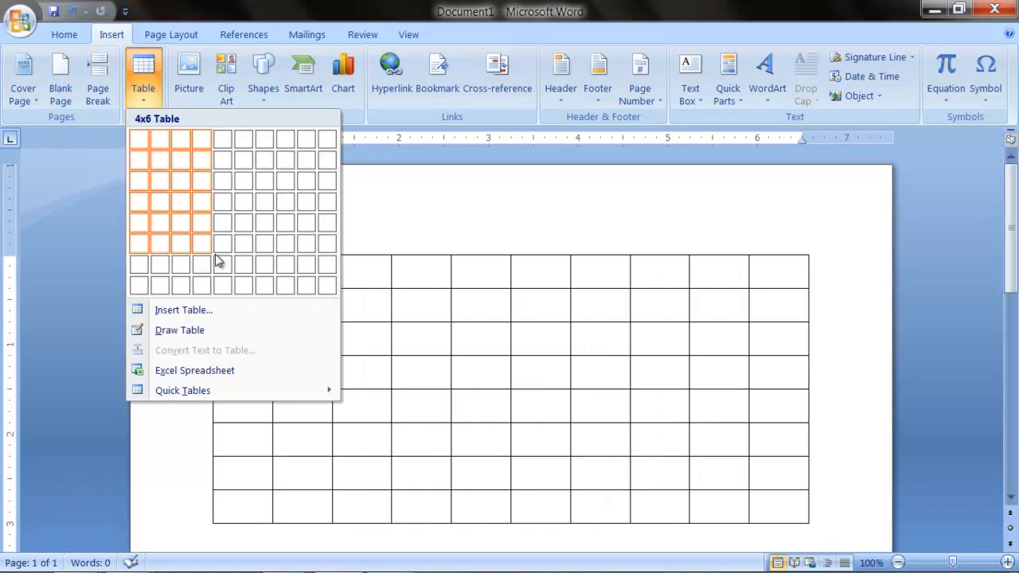
mouse_move(325, 295)
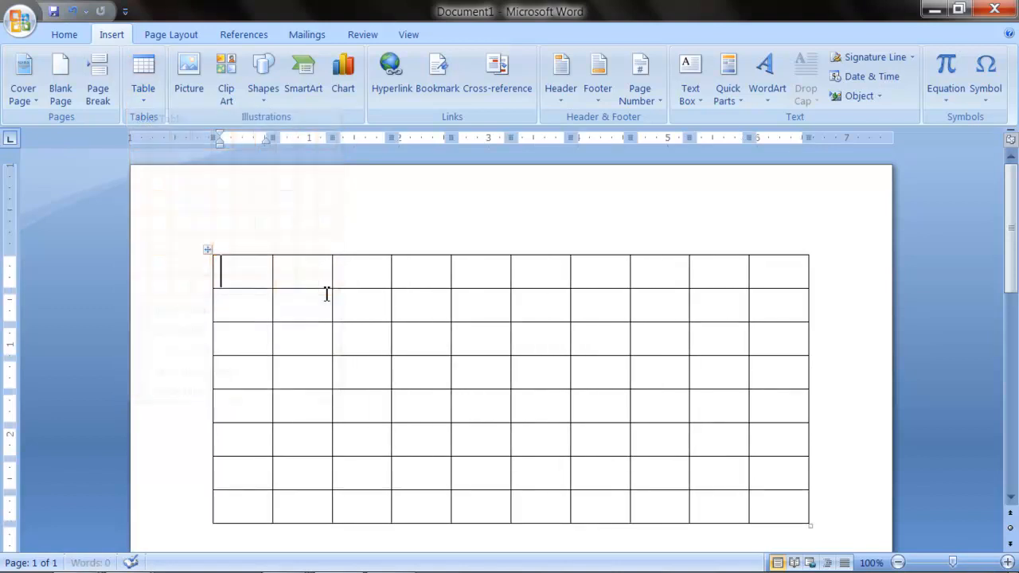
click(239, 271)
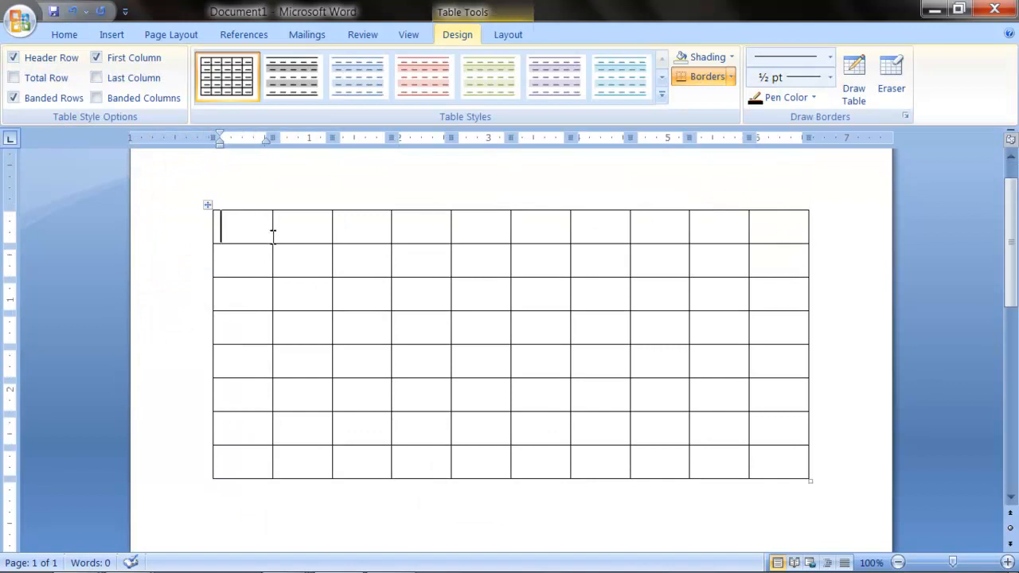
text(ES)
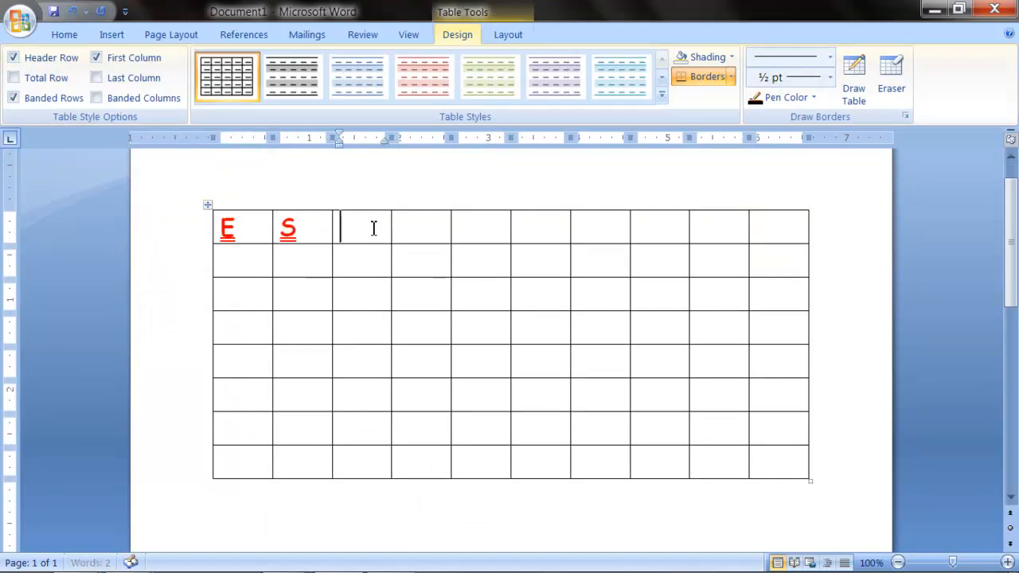
text(VB)
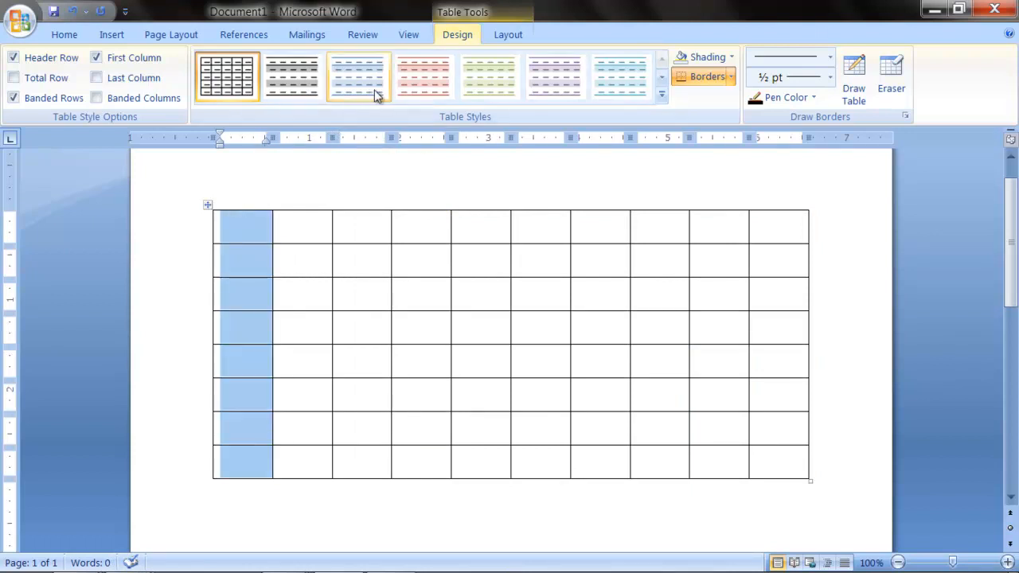
Step: Apply the light blue banded style to the table
click(358, 76)
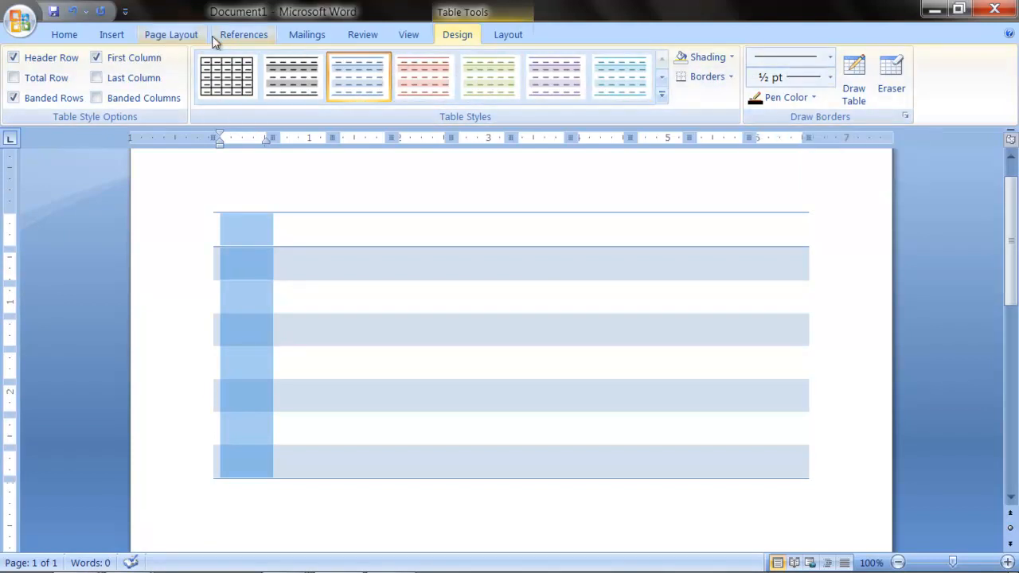
click(111, 34)
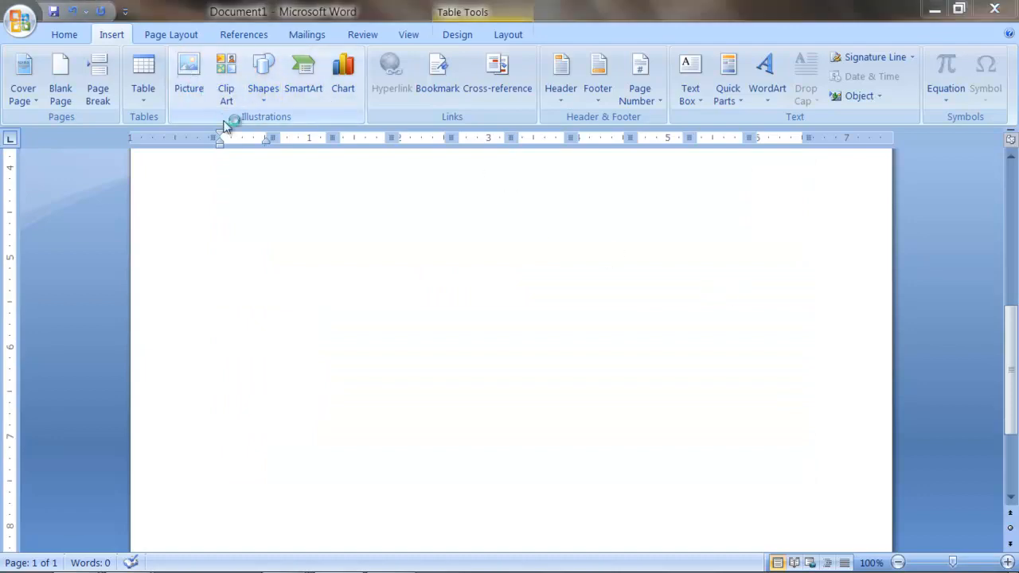
Step: Insert the white sports car photo from the Pictures library's Cars folder into the table
click(189, 71)
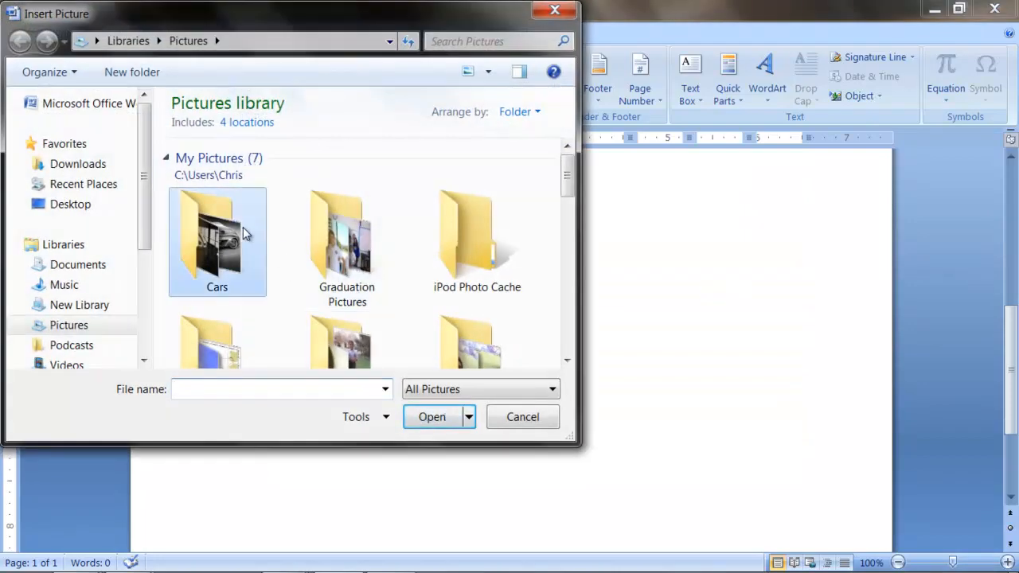
click(522, 416)
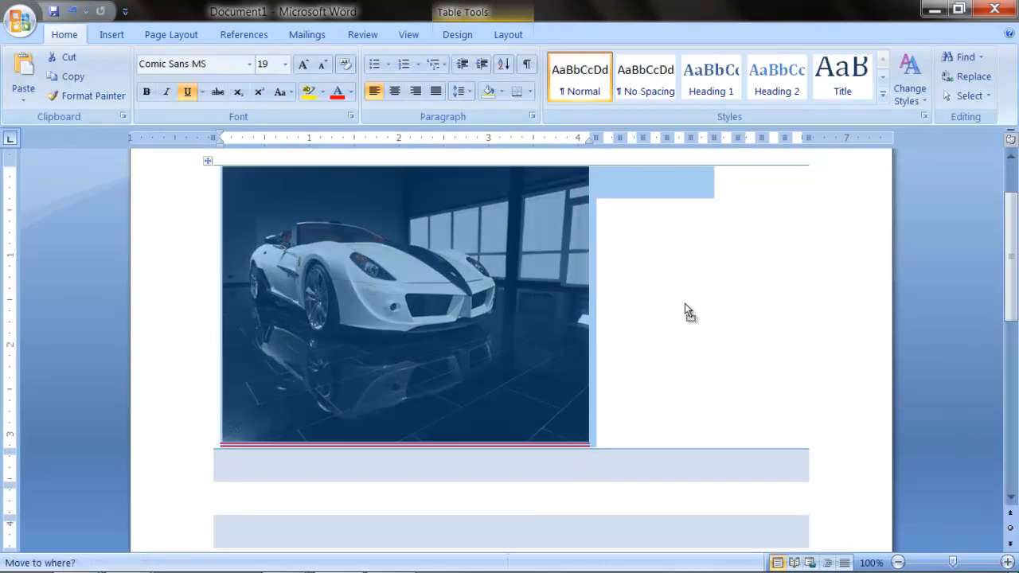
click(404, 306)
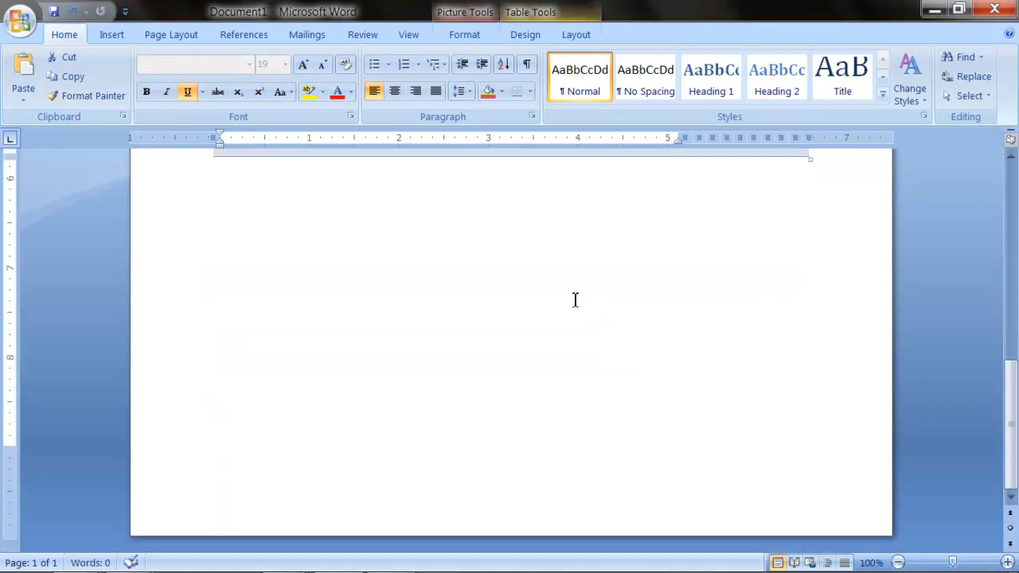
Step: Search the Clip Art pane for 'cars' across the listed collections
click(110, 34)
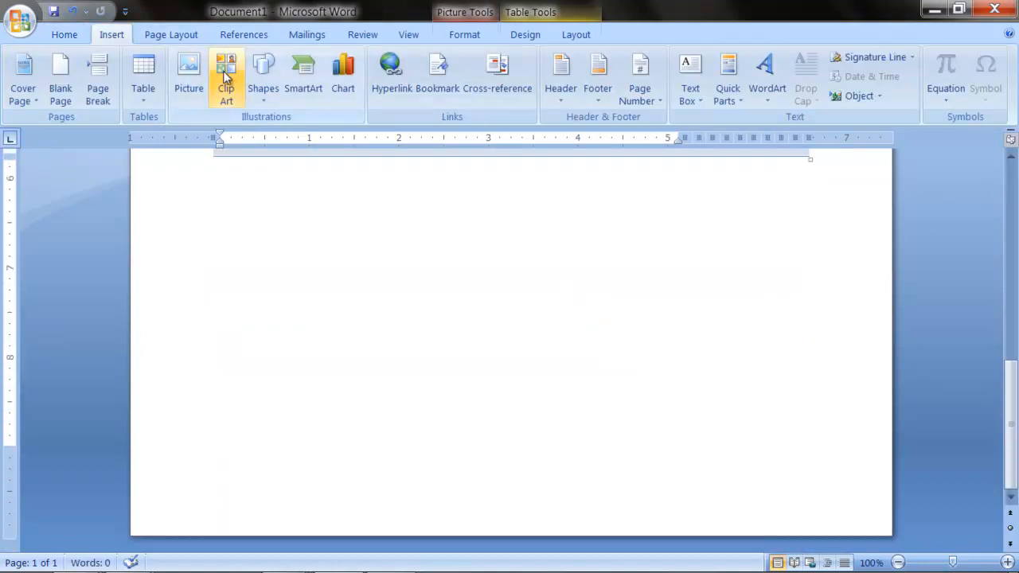
click(226, 76)
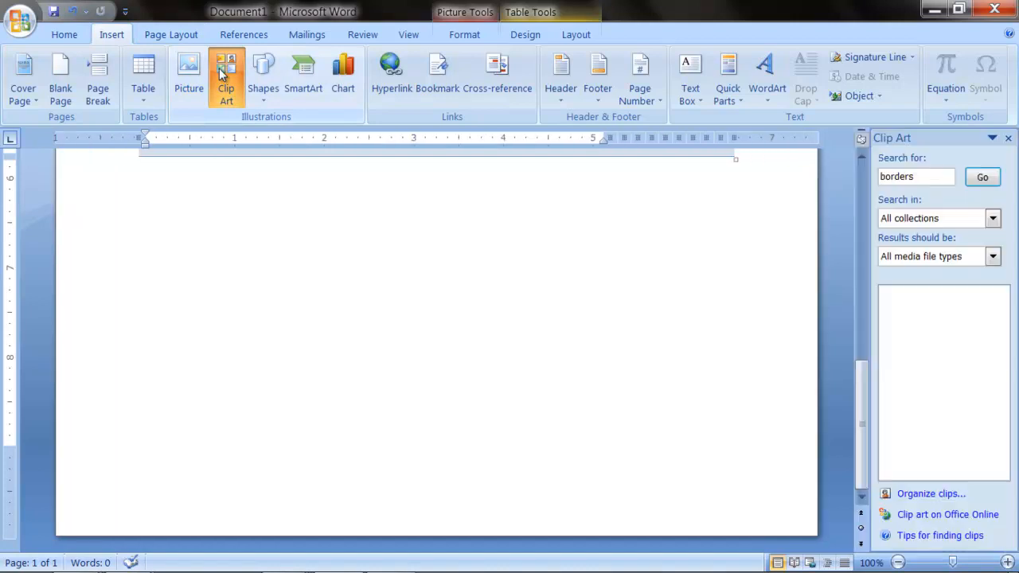
mouse_move(947, 231)
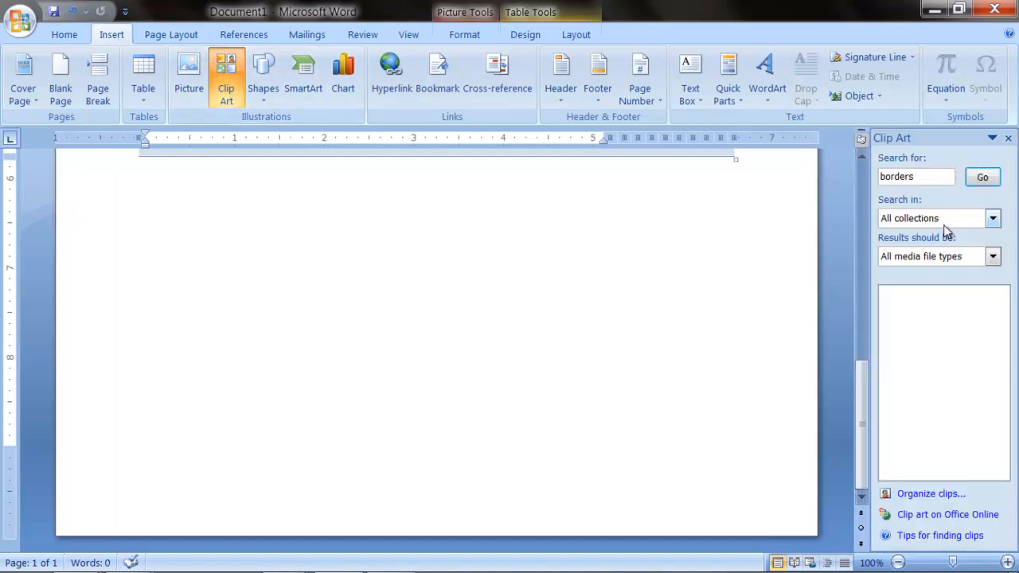
mouse_move(900, 223)
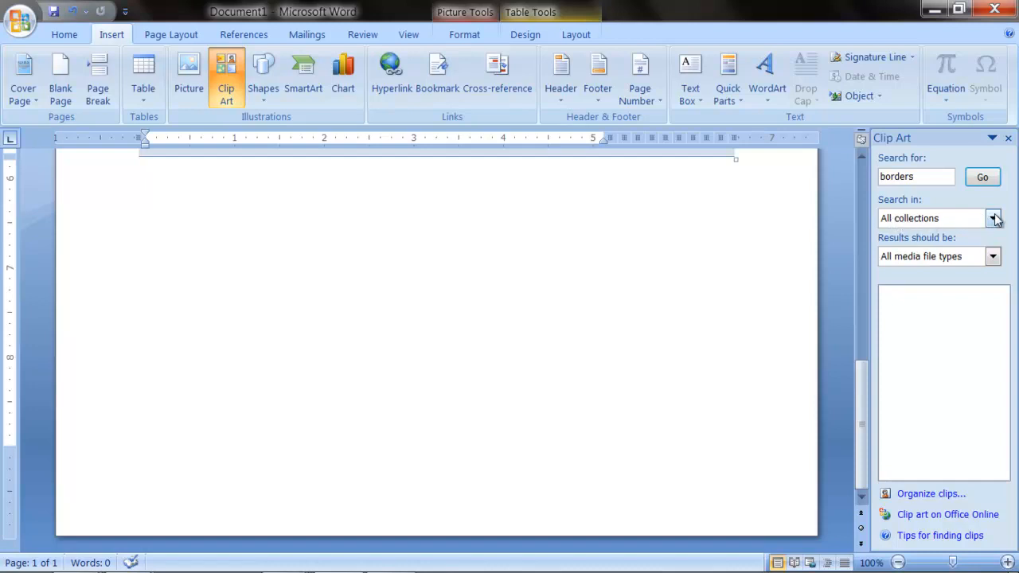
click(992, 218)
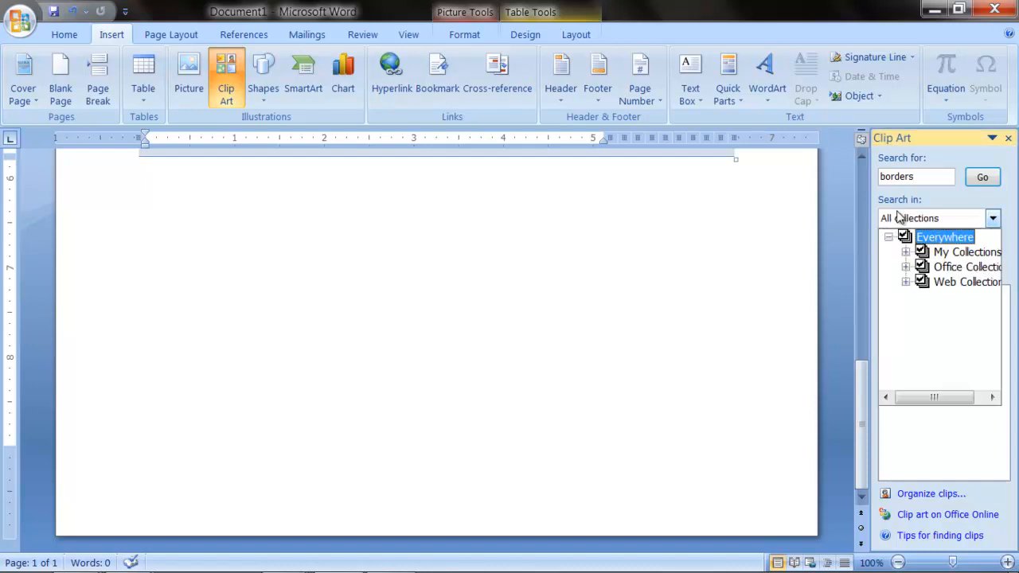
click(992, 218)
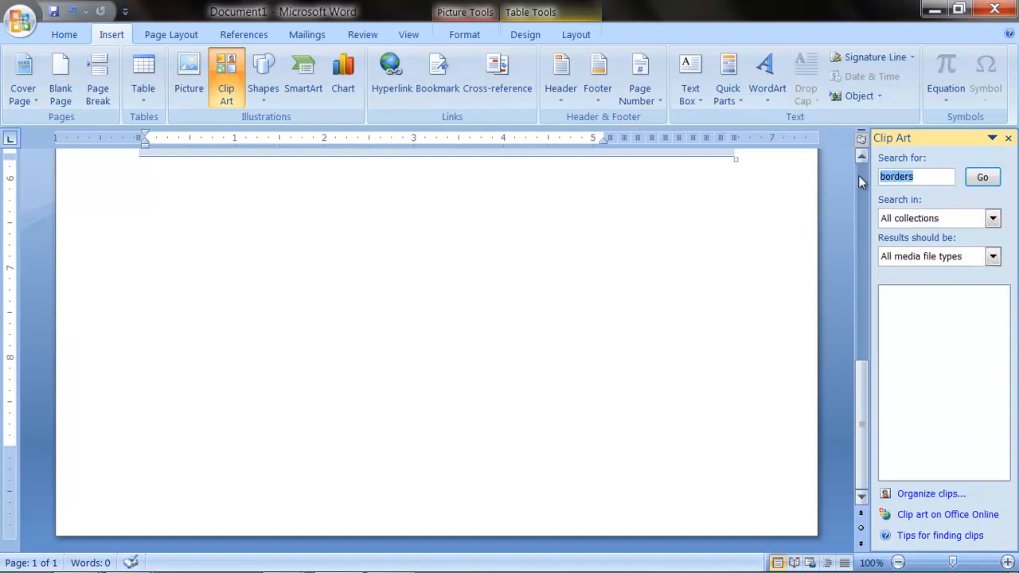
text(c)
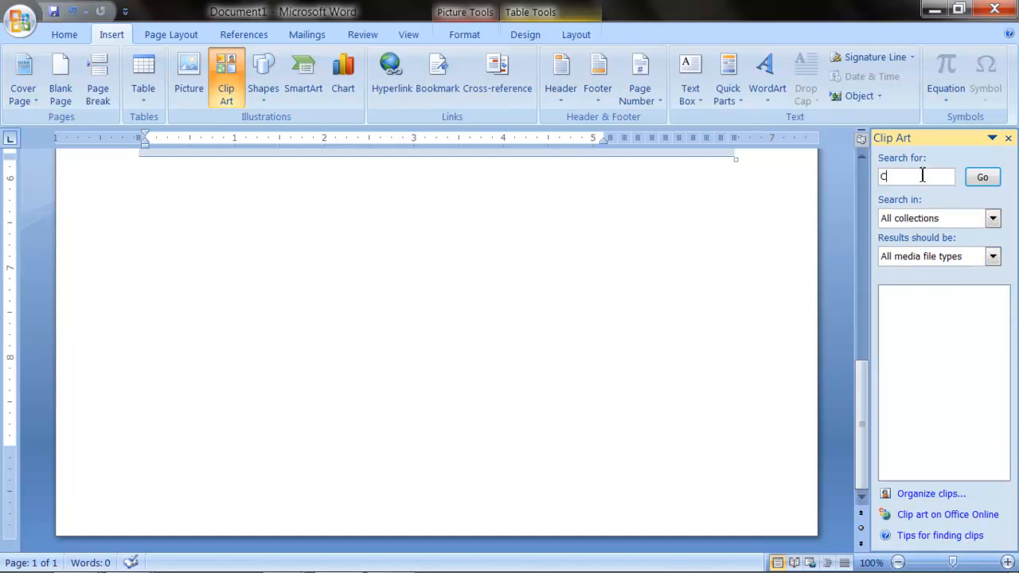
text(ars)
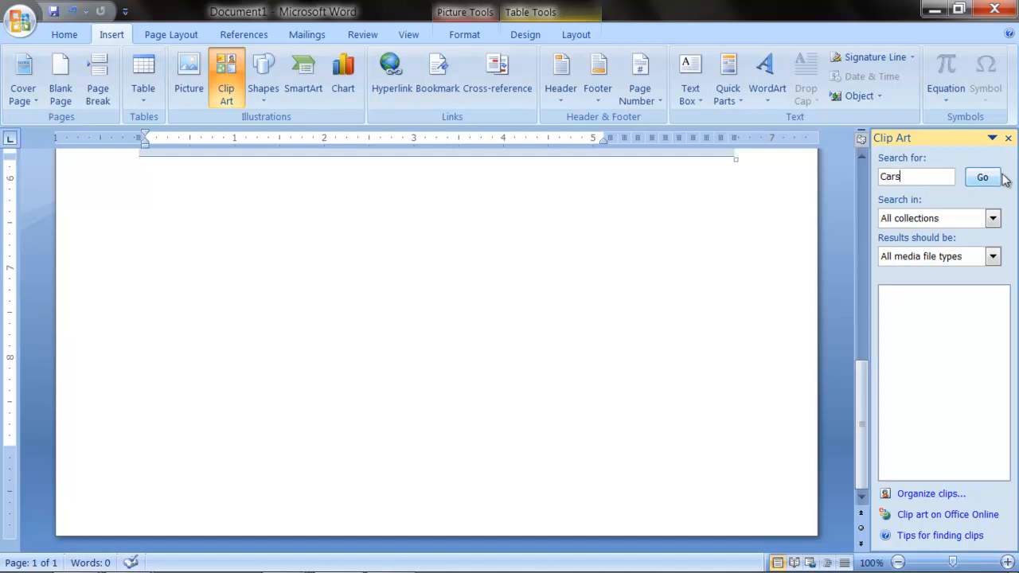
click(981, 176)
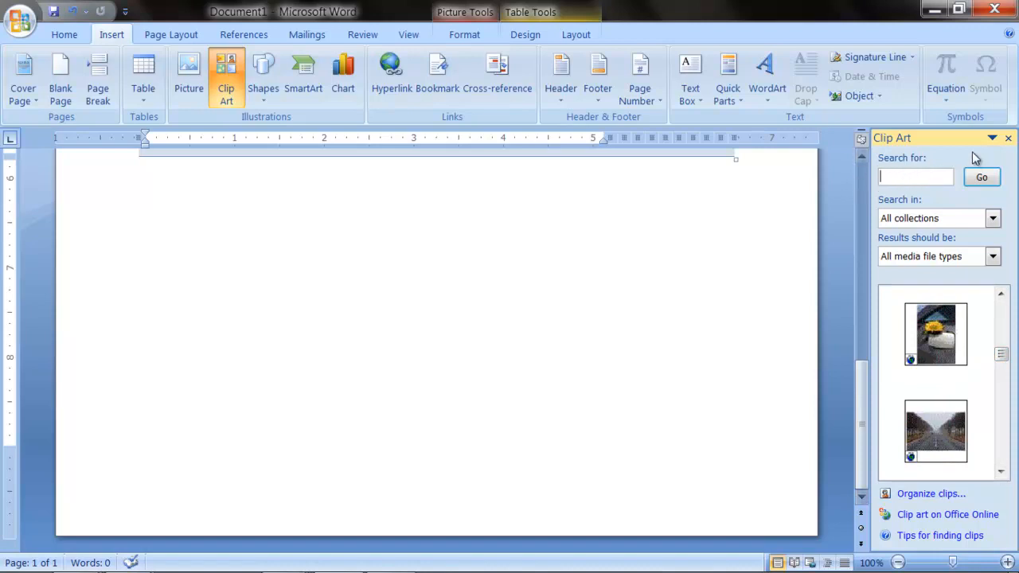
Step: Add the blue welder clip art from the search results to the page
click(1001, 311)
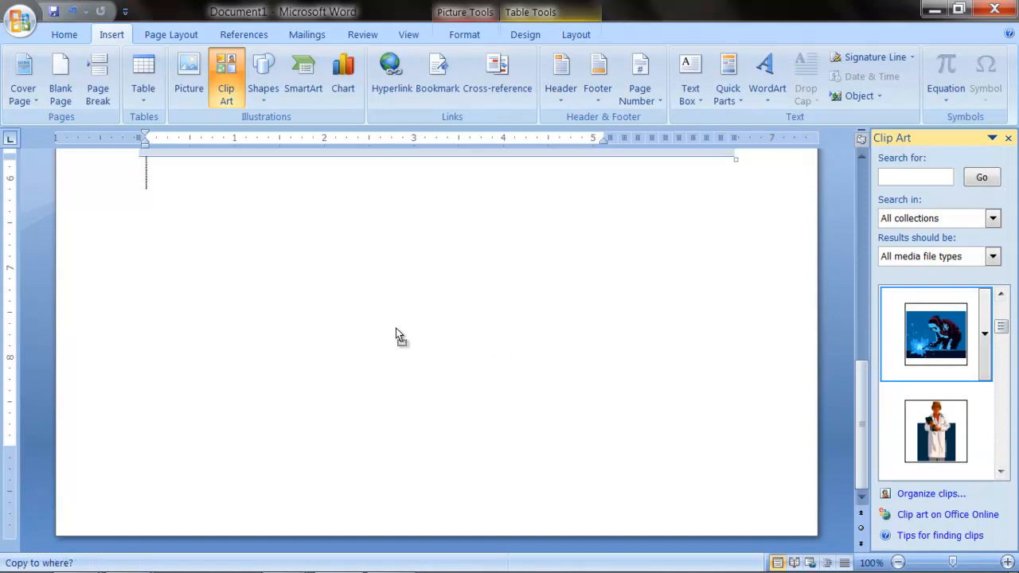
right_click(296, 274)
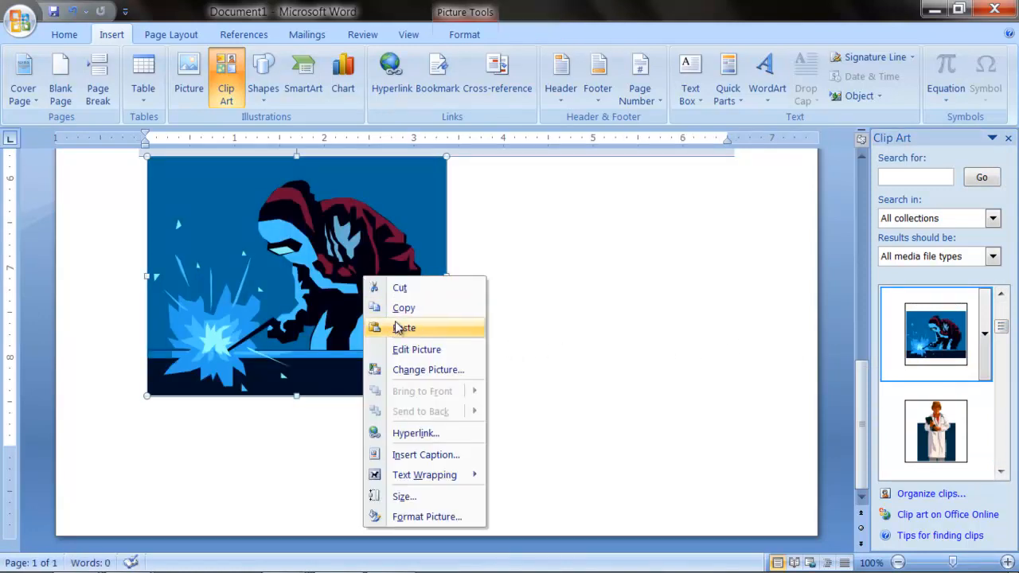
click(501, 287)
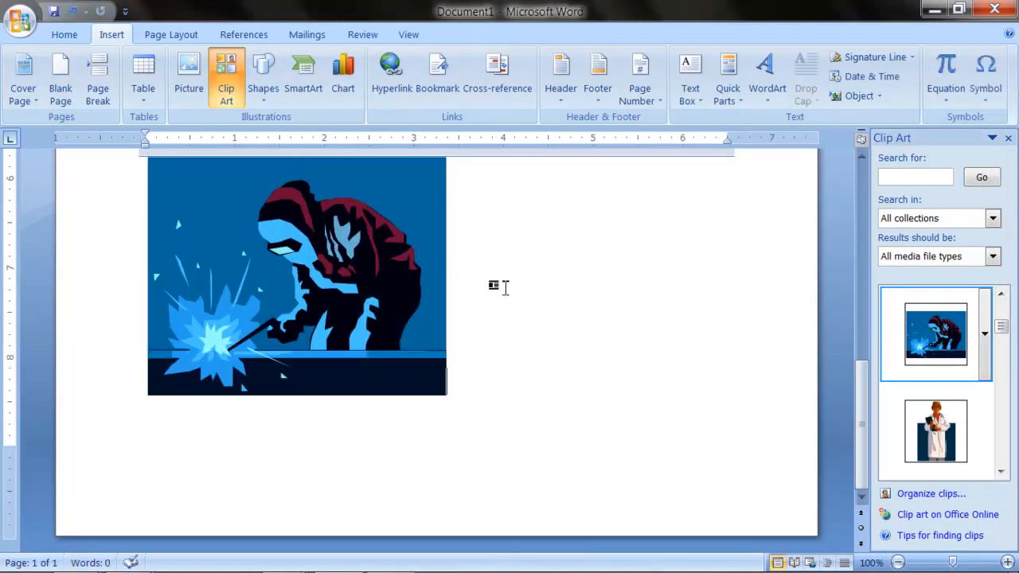
right_click(318, 279)
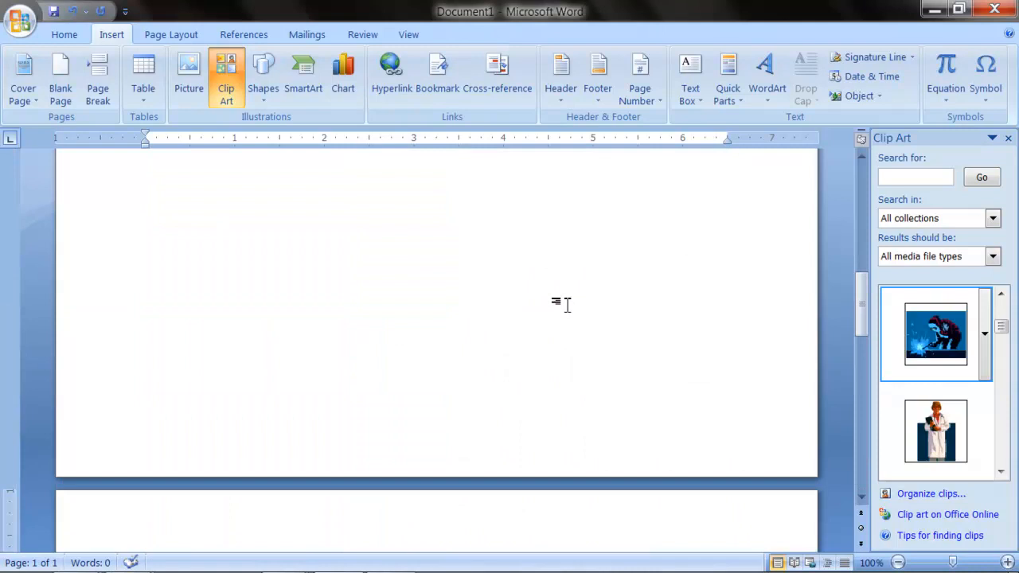
Step: Give the rectangle the red shape style and bring up the Shapes gallery
click(262, 75)
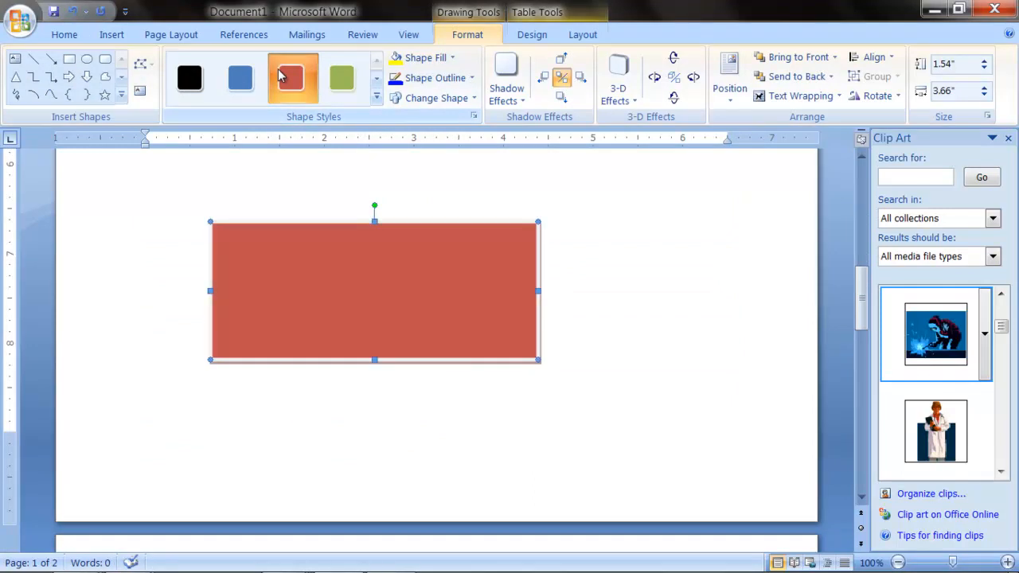
click(111, 34)
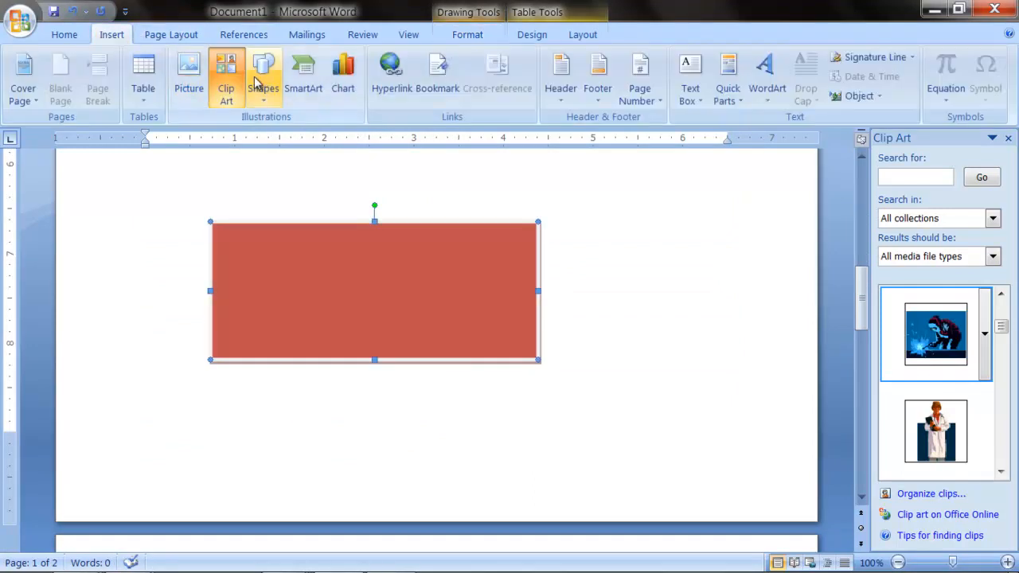
click(263, 76)
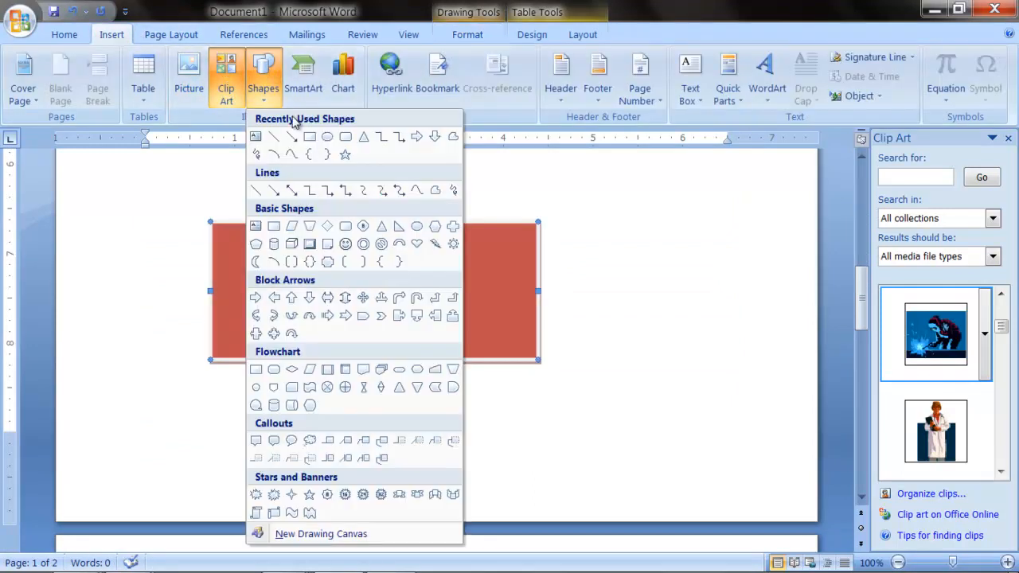
mouse_move(364, 224)
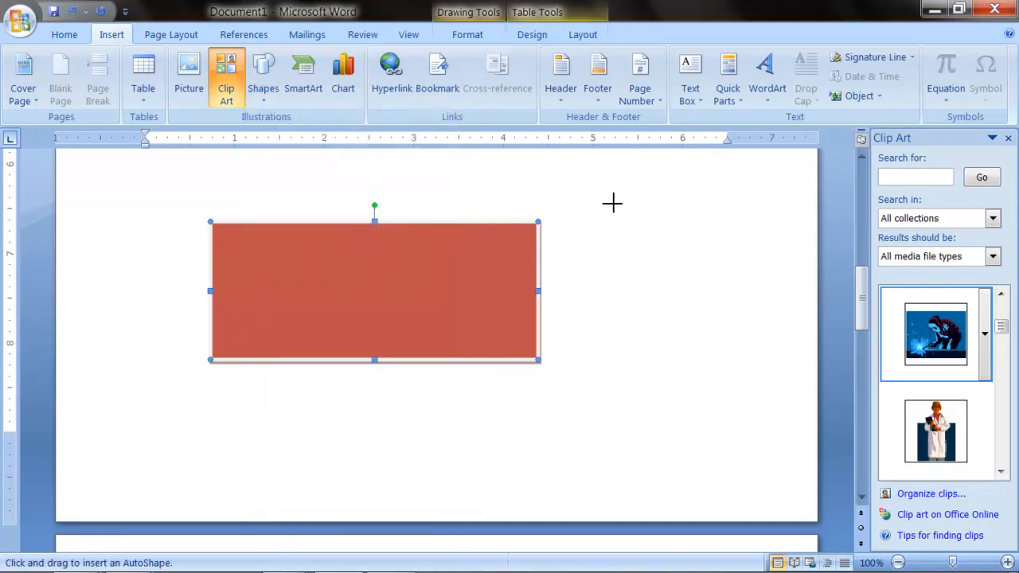
mouse_move(591, 204)
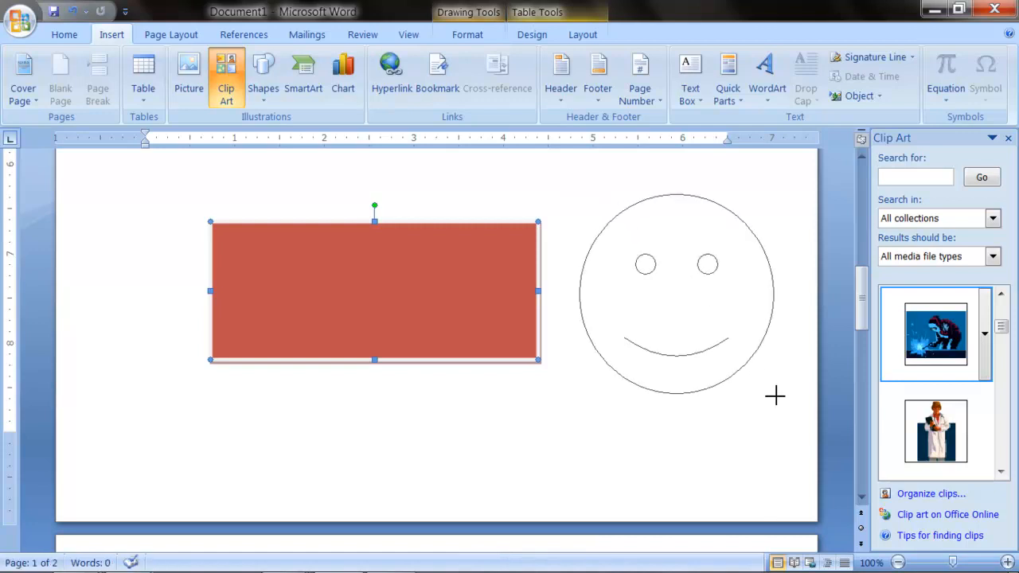
Step: Give the smiley face the blue shadowed shape style and deselect it
click(676, 294)
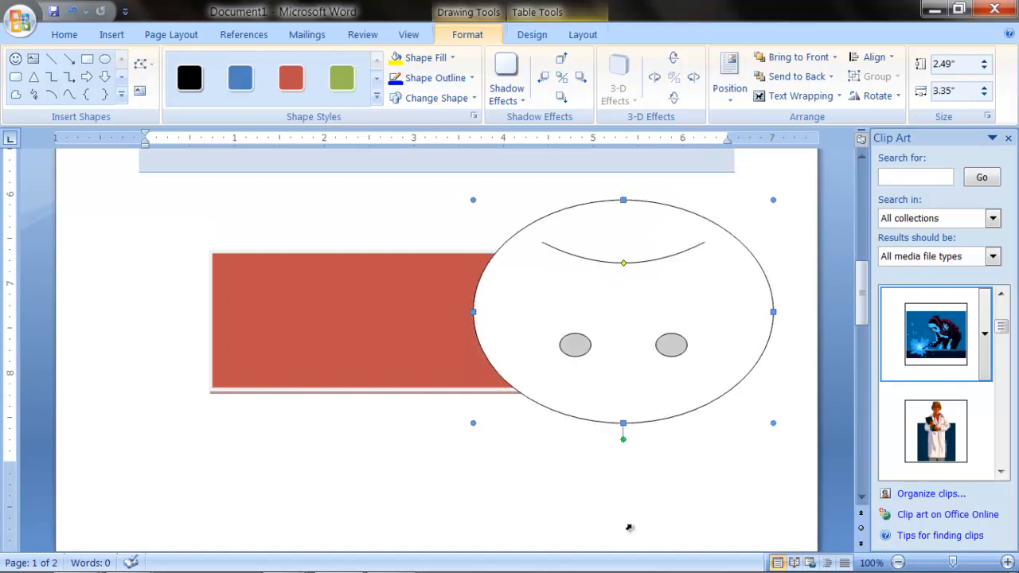
click(240, 77)
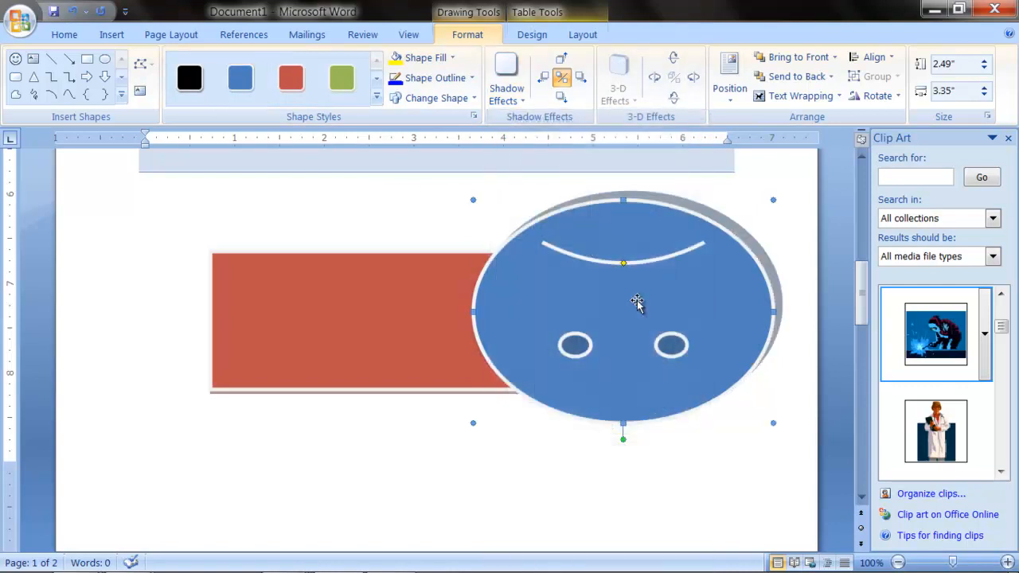
click(64, 34)
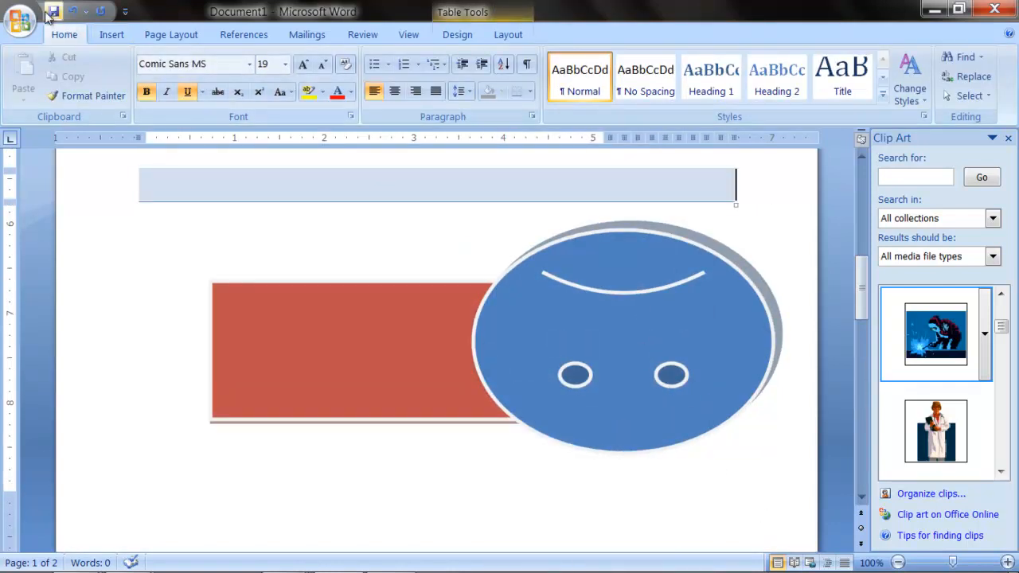